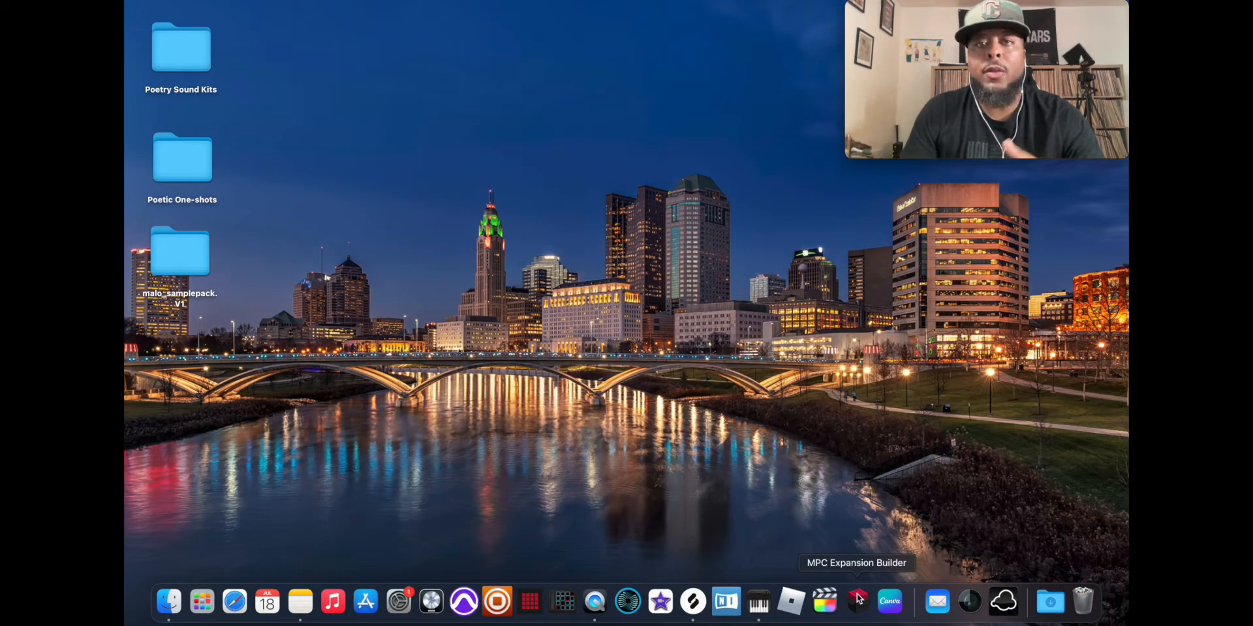
# Step: Launch MPC Expansion Builder from the Dock to get a blank expansion form
pyautogui.click(857, 601)
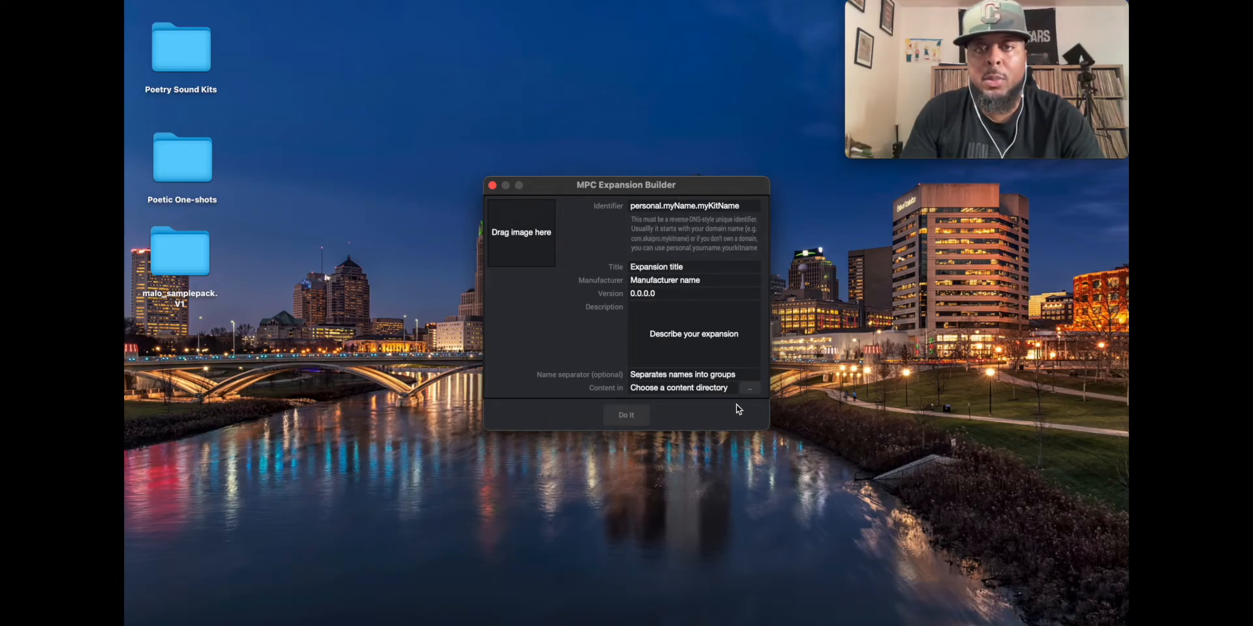
pyautogui.moveTo(603, 223)
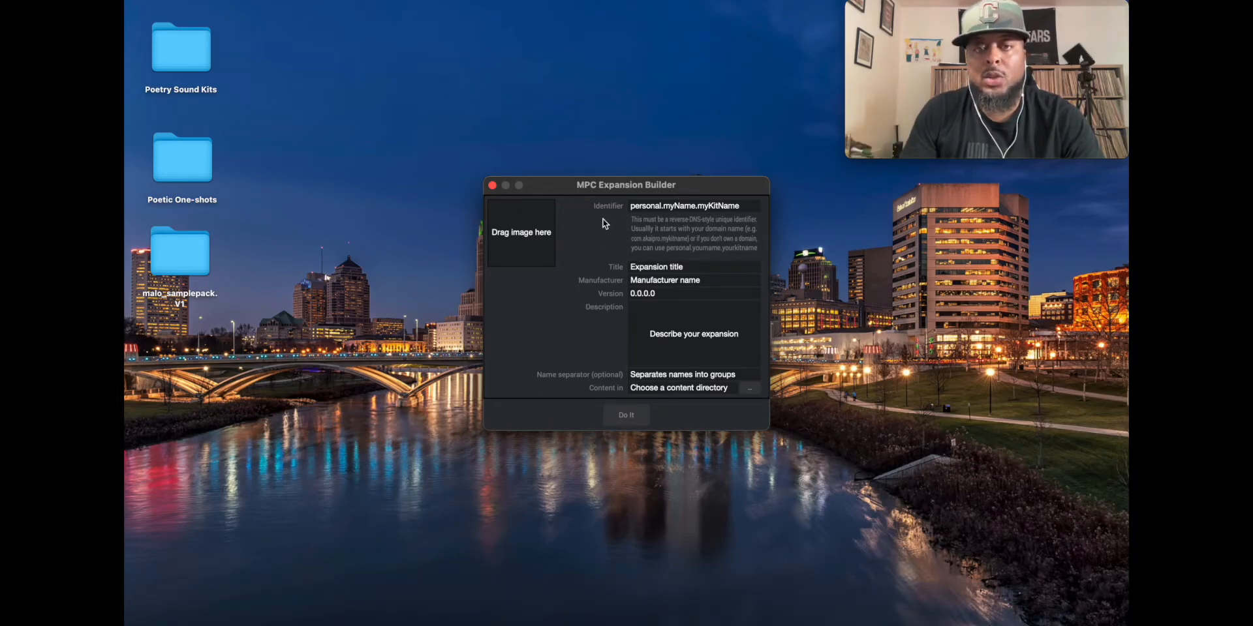
pyautogui.moveTo(650, 255)
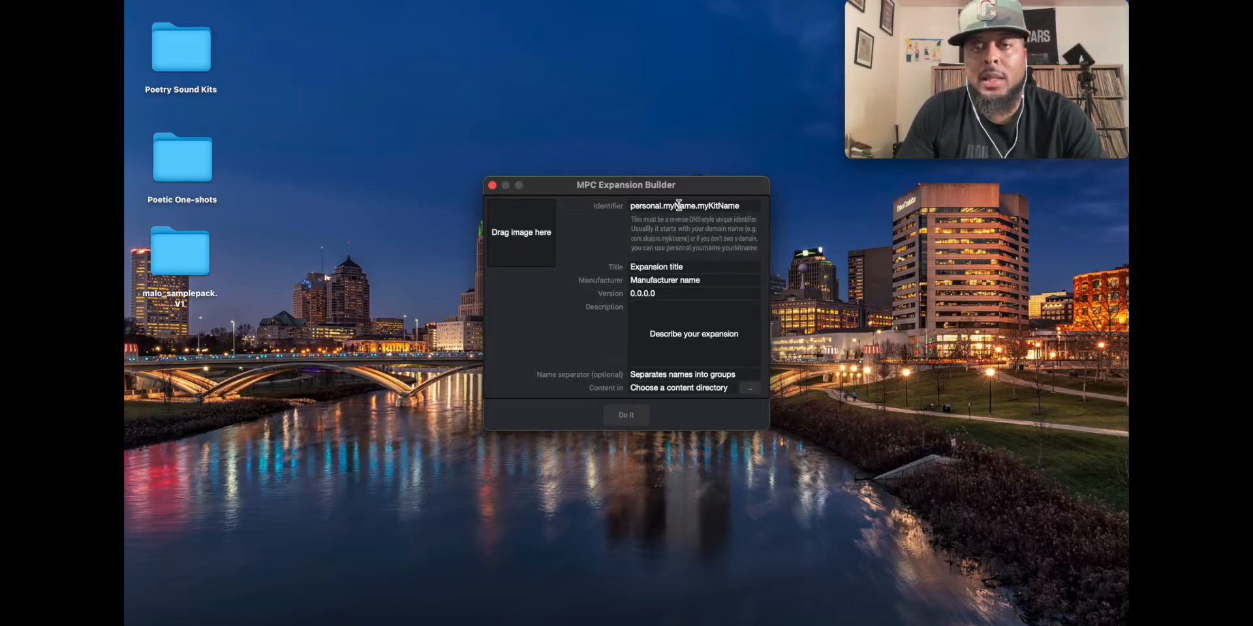
pyautogui.moveTo(666, 252)
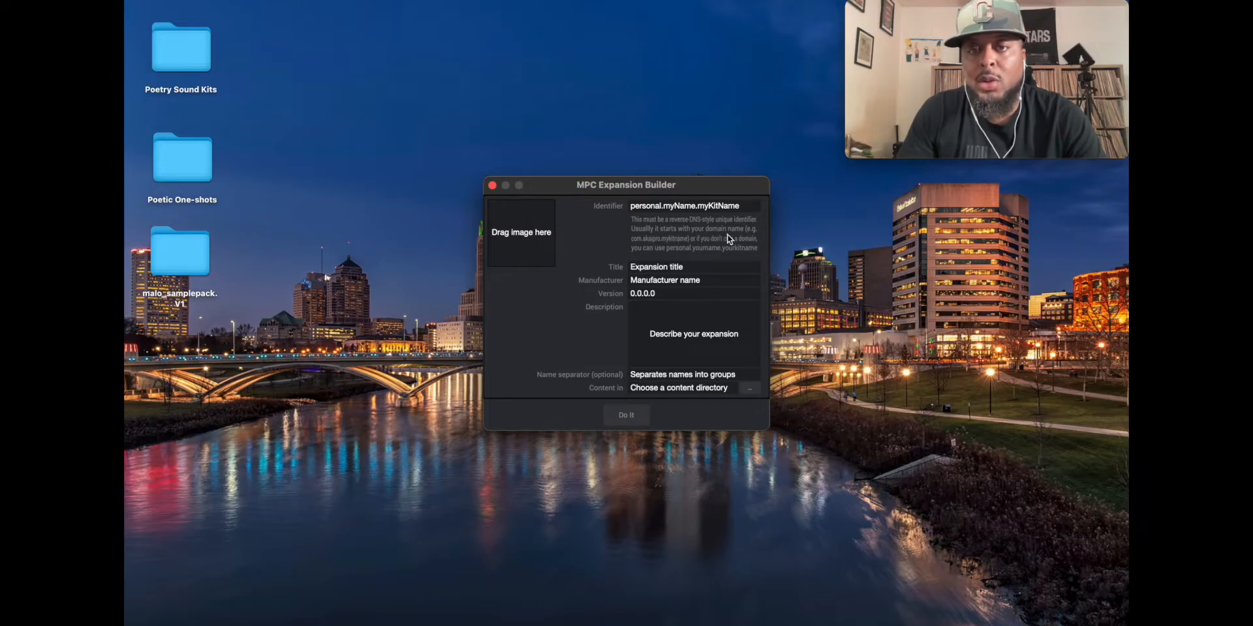
pyautogui.moveTo(691, 249)
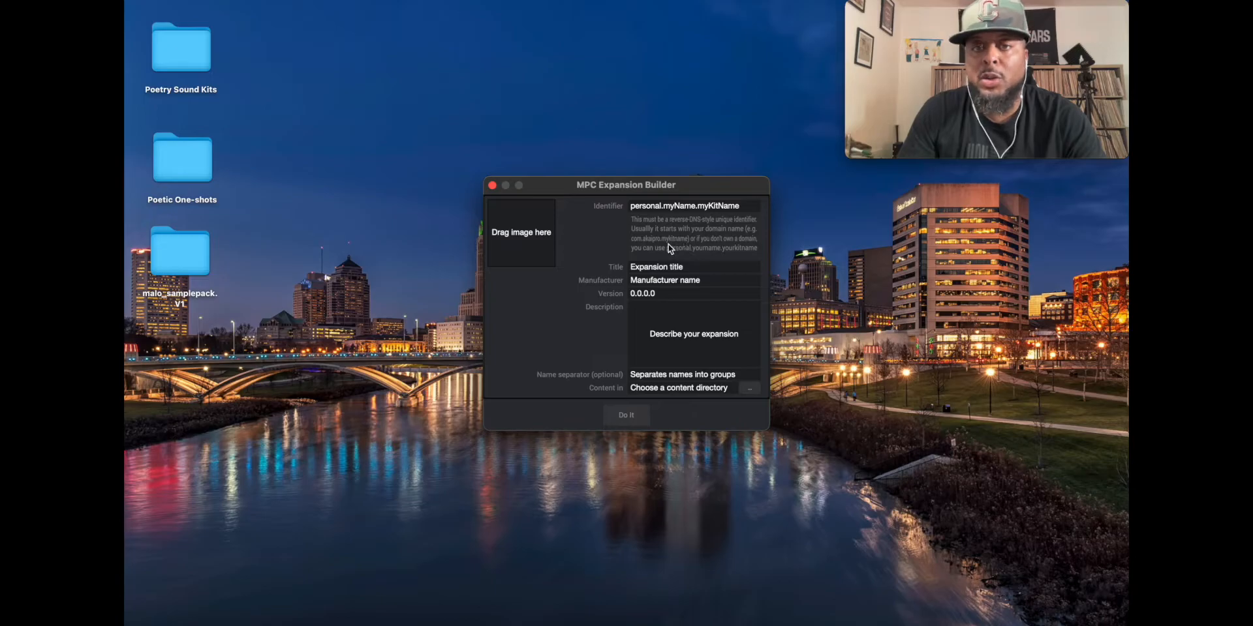
pyautogui.moveTo(654, 251)
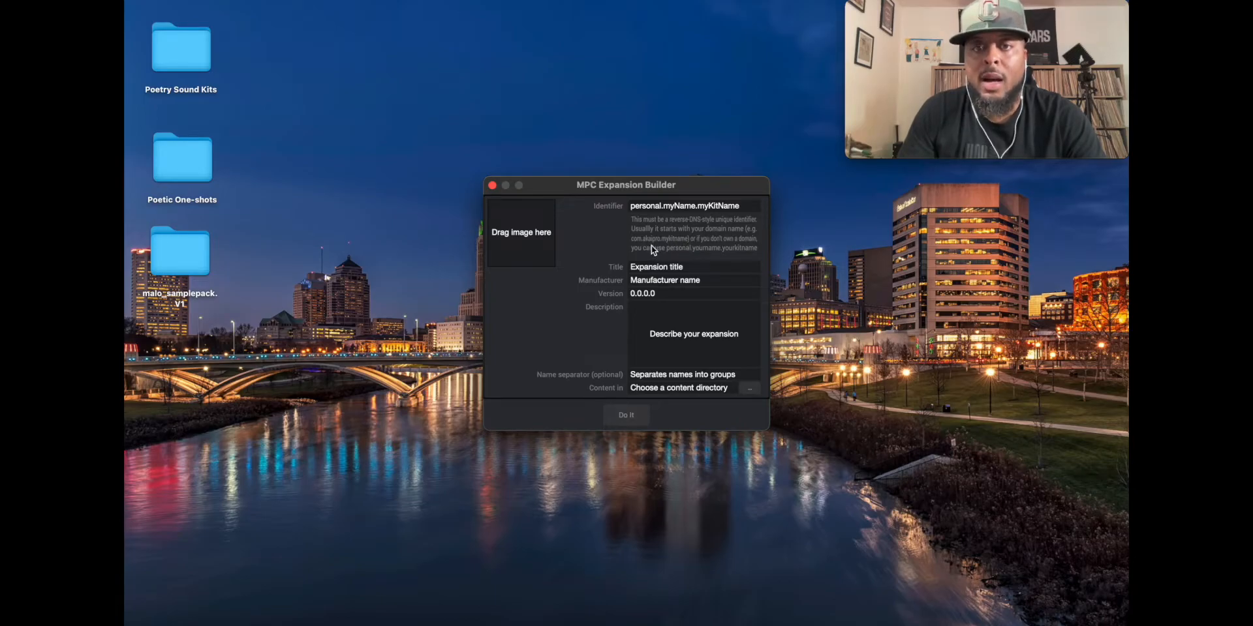
pyautogui.moveTo(696, 226)
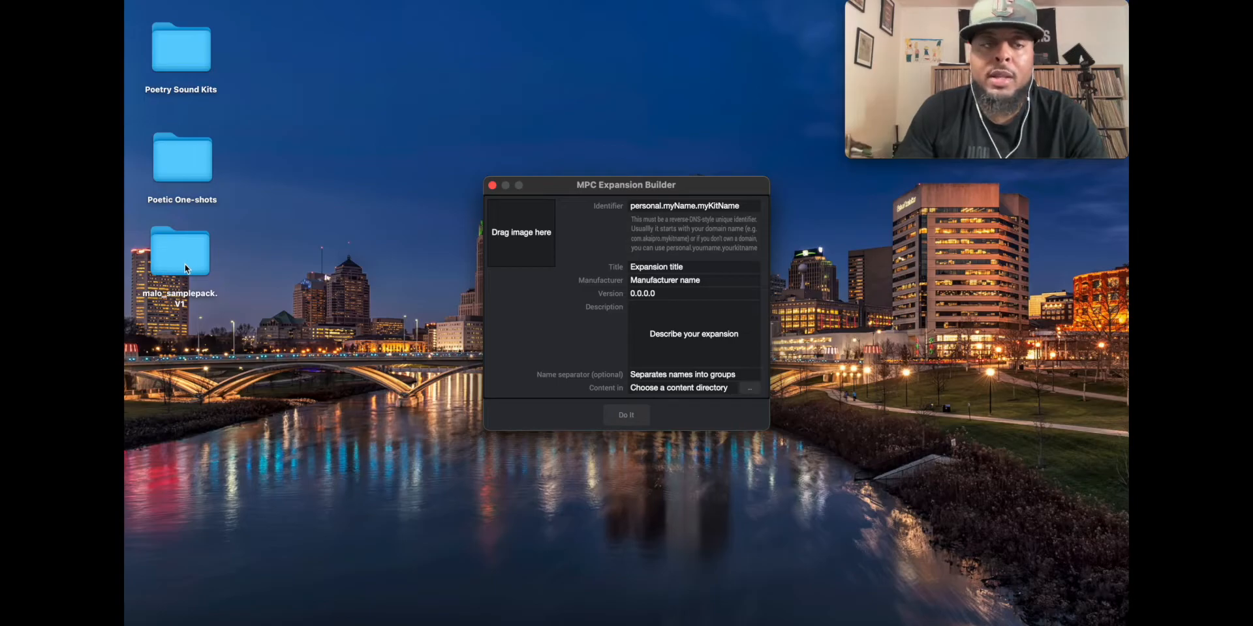
pyautogui.moveTo(227, 256)
pyautogui.write('p')
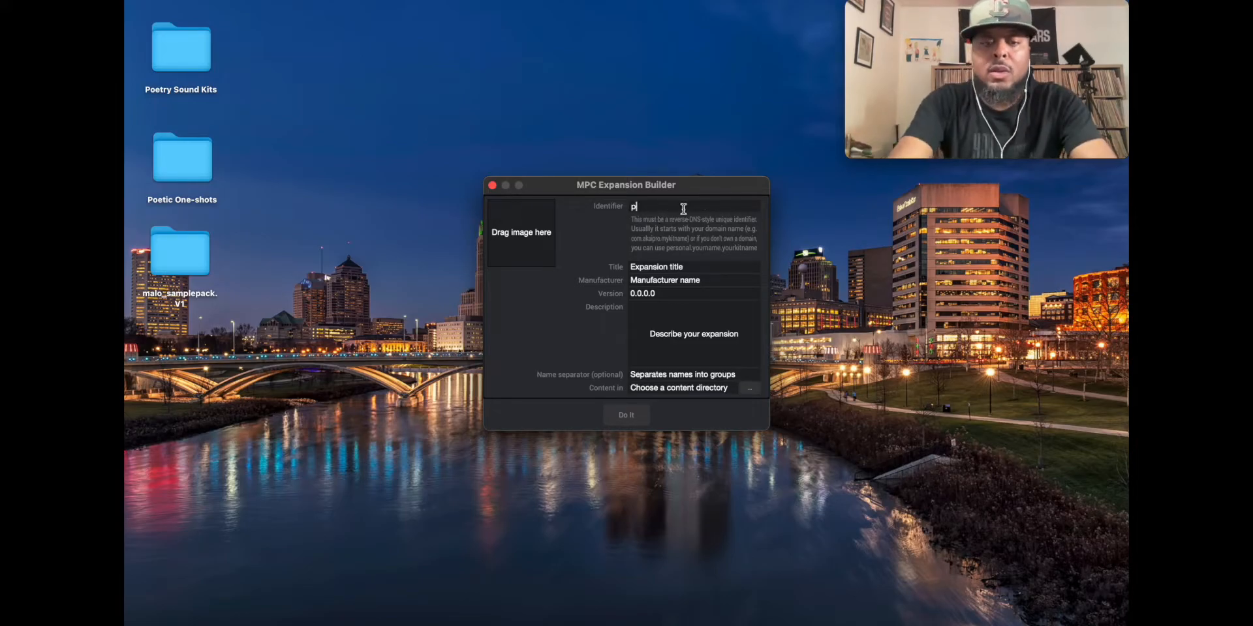
# Step: Enter the personal identifier, the title NMS Sample Pack and the manufacturer name
pyautogui.write('ersonal.malobeats.')
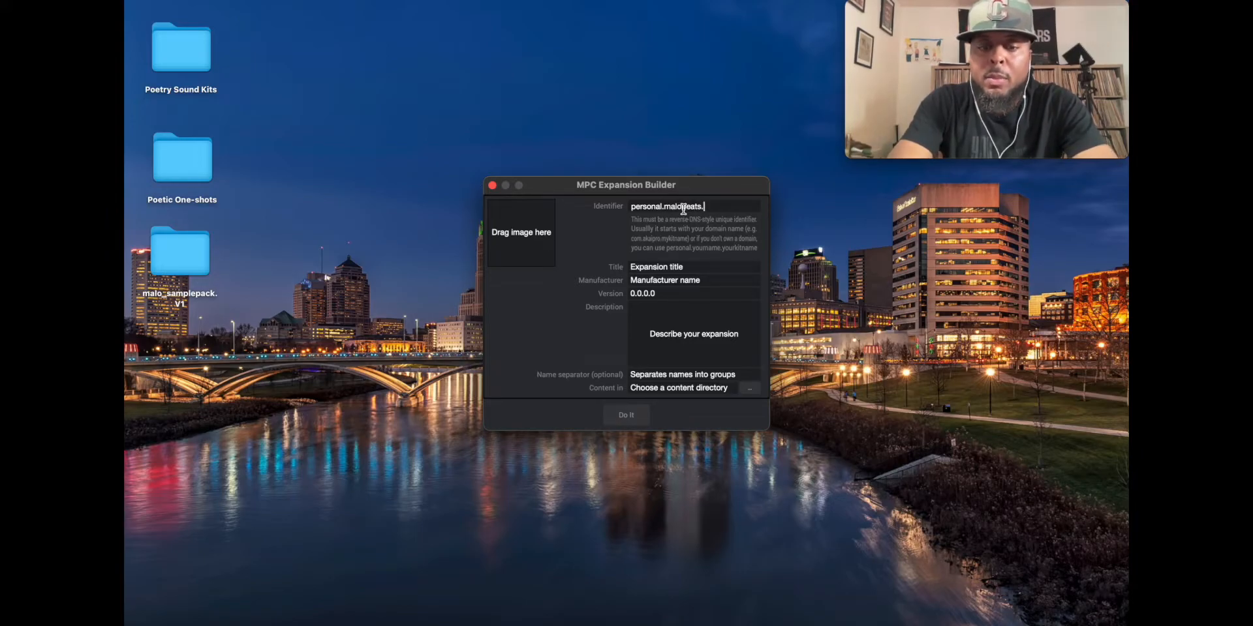
pyautogui.write('nmssamples')
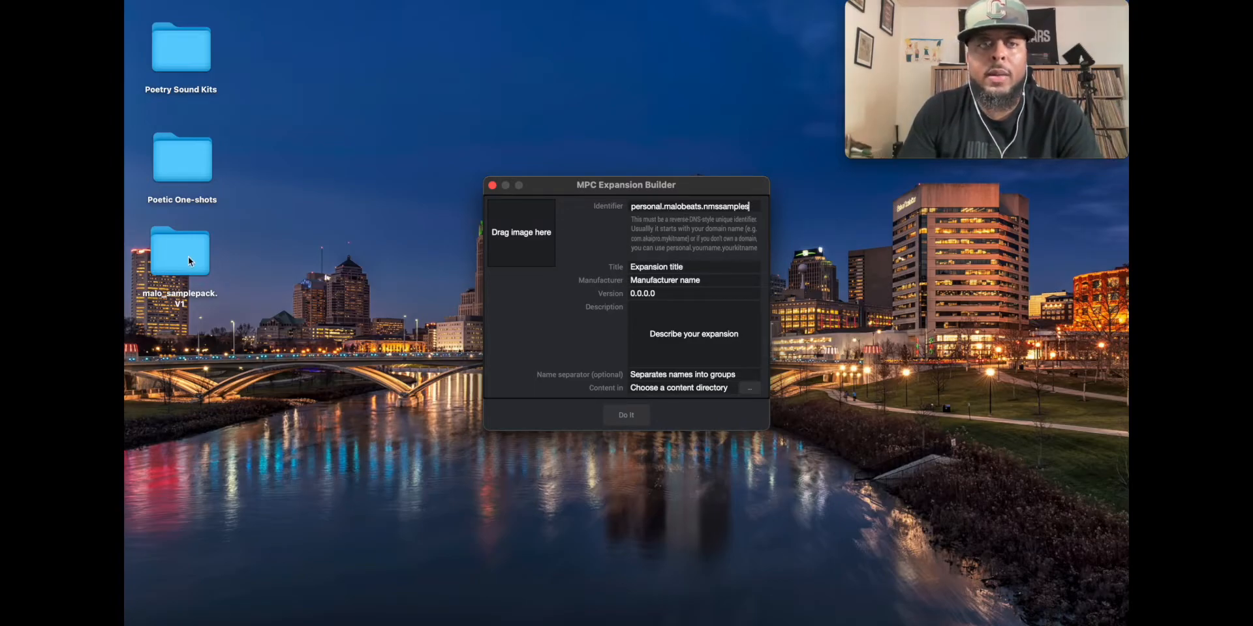
pyautogui.click(693, 266)
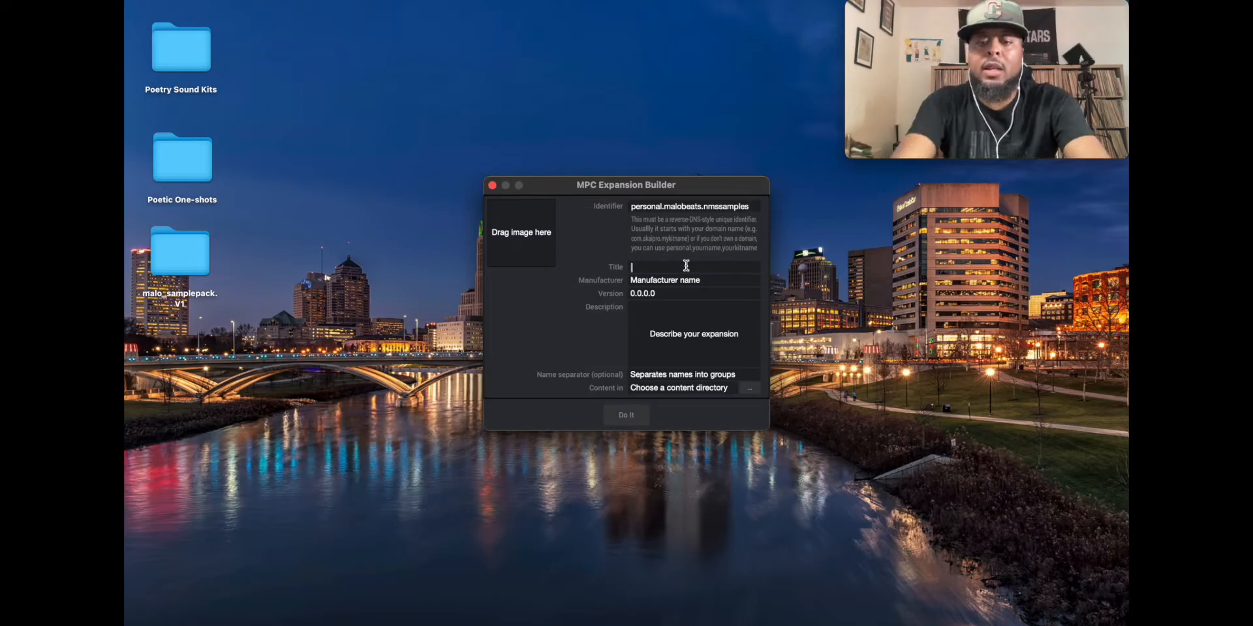
pyautogui.write('NMS Sample Pack')
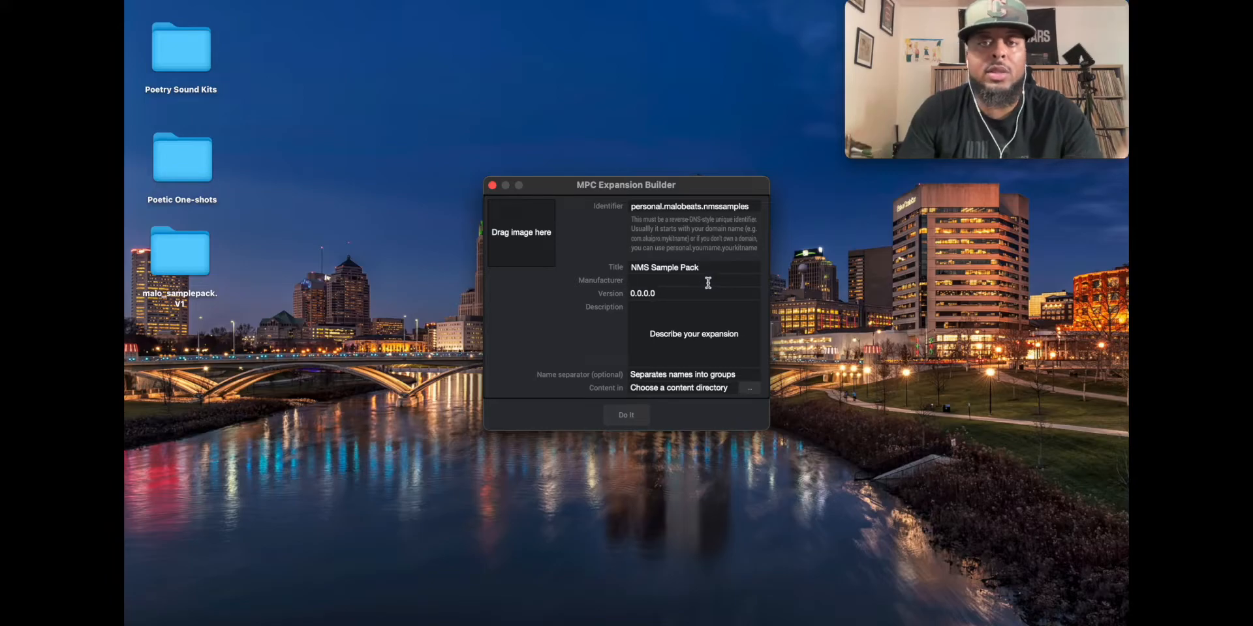
pyautogui.write('Malo Beats')
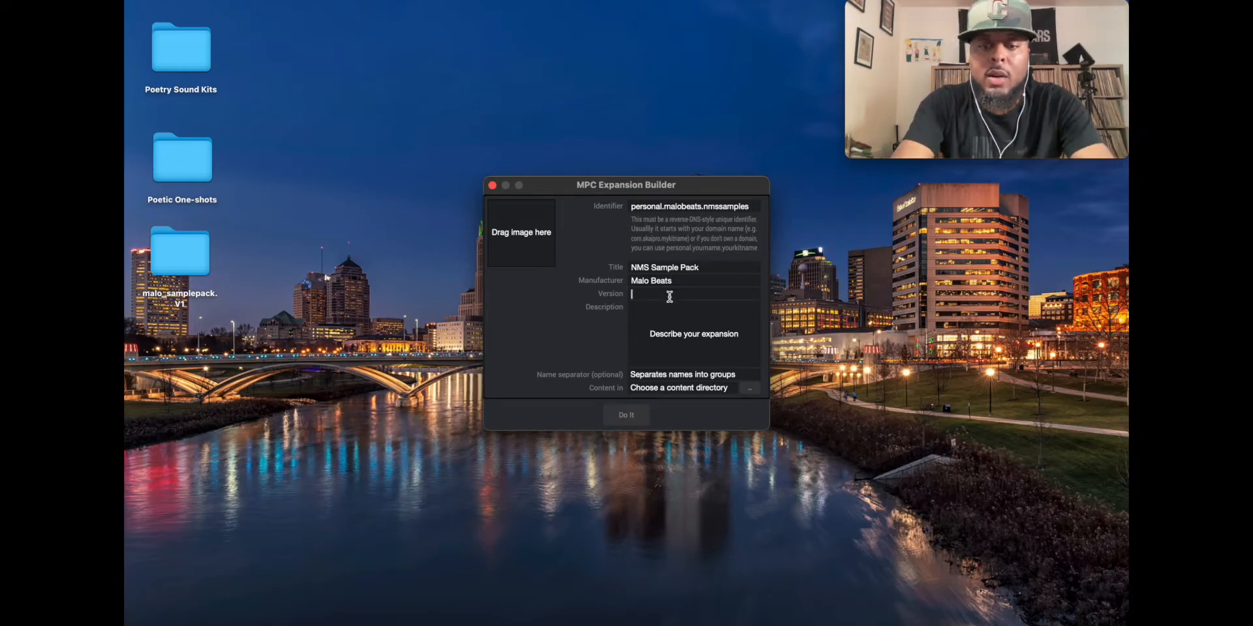
# Step: Set version 1.0 and write a live-drums description mentioning the MPC
pyautogui.write('1.0')
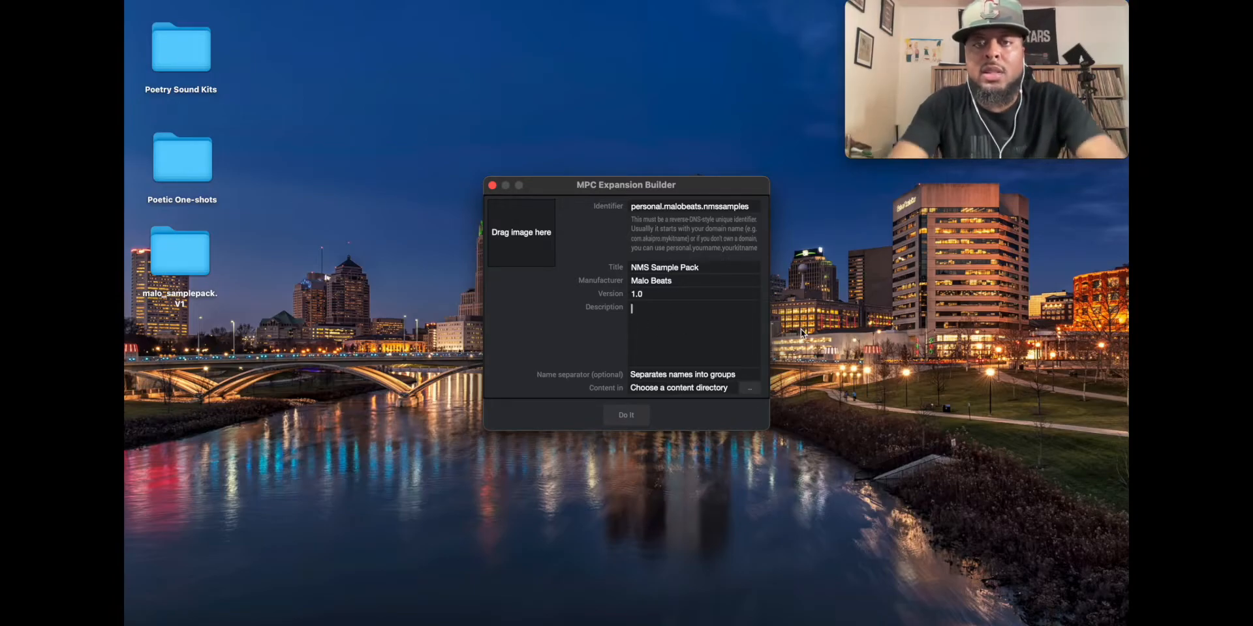
pyautogui.write('Live drums sampled')
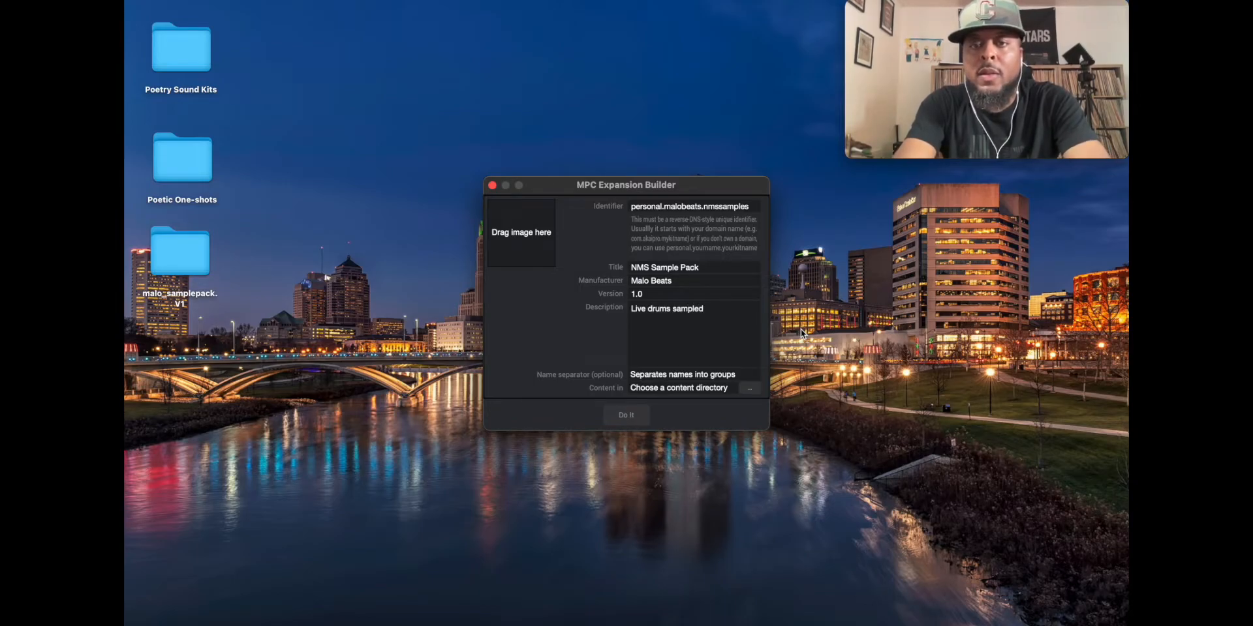
pyautogui.write('into')
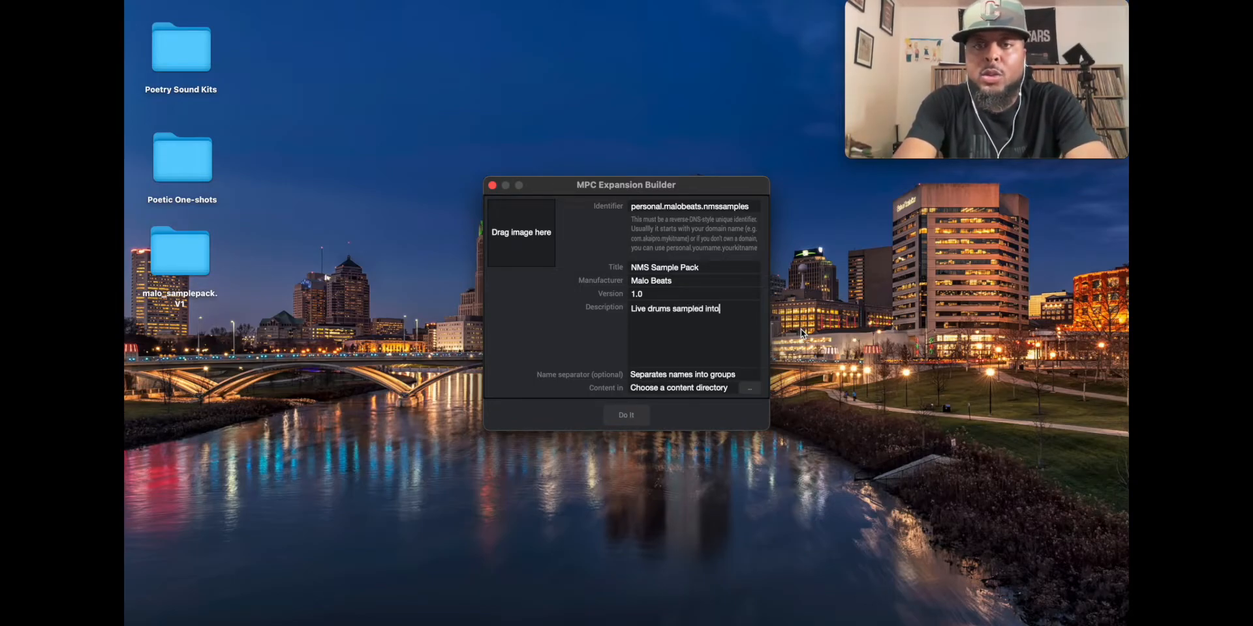
pyautogui.write('the MPC')
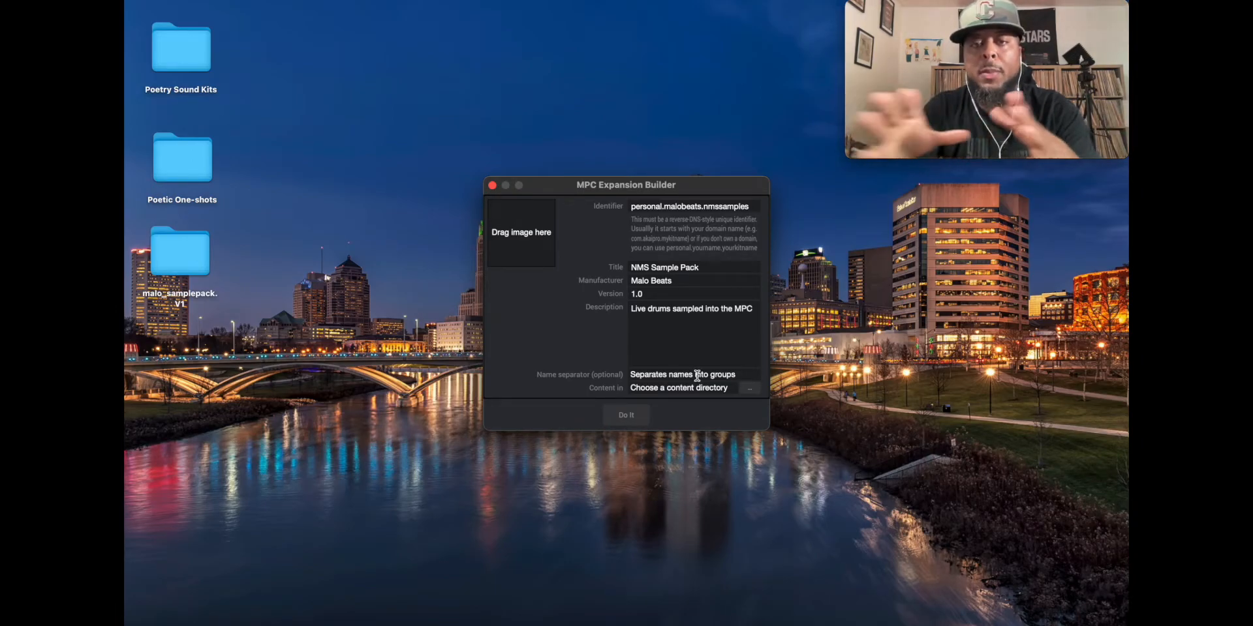
pyautogui.click(691, 309)
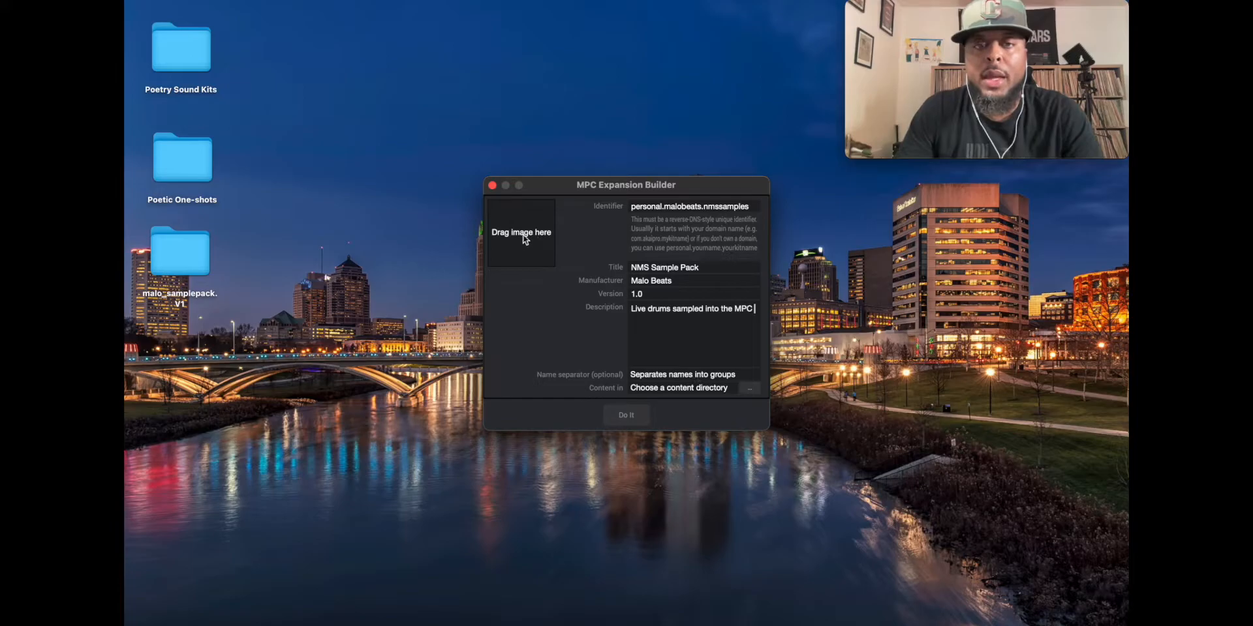
pyautogui.moveTo(537, 244)
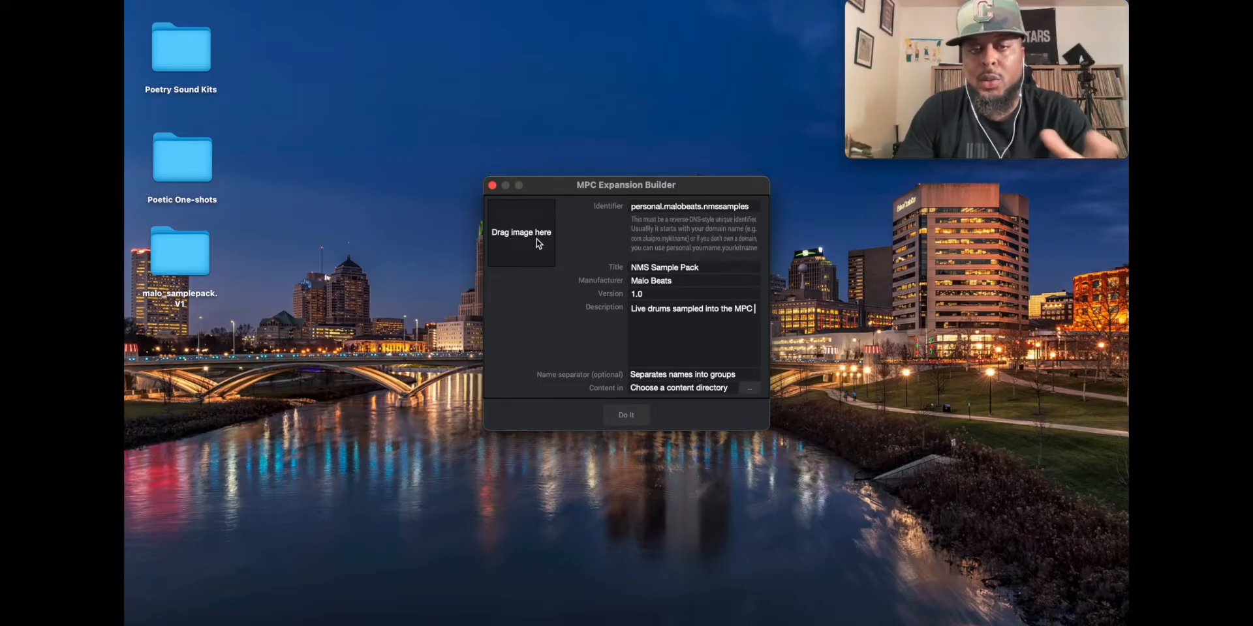
pyautogui.moveTo(192, 255)
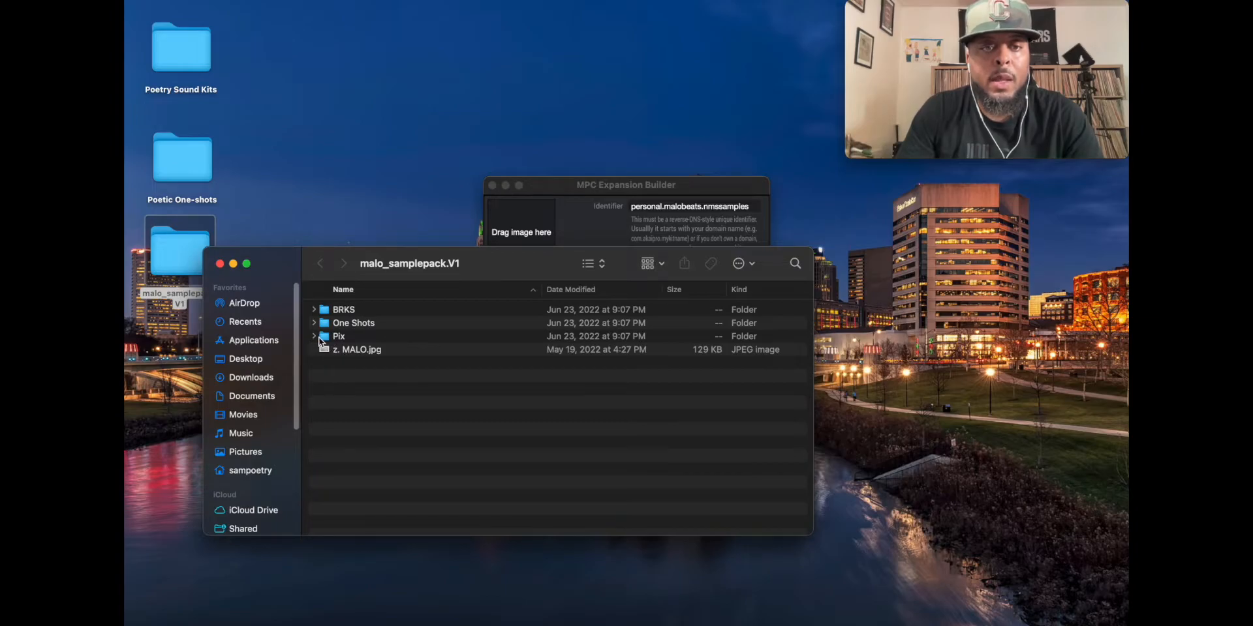
# Step: Use drum photo 2.jpg from the pack's Pix folder as the expansion cover image
pyautogui.click(315, 337)
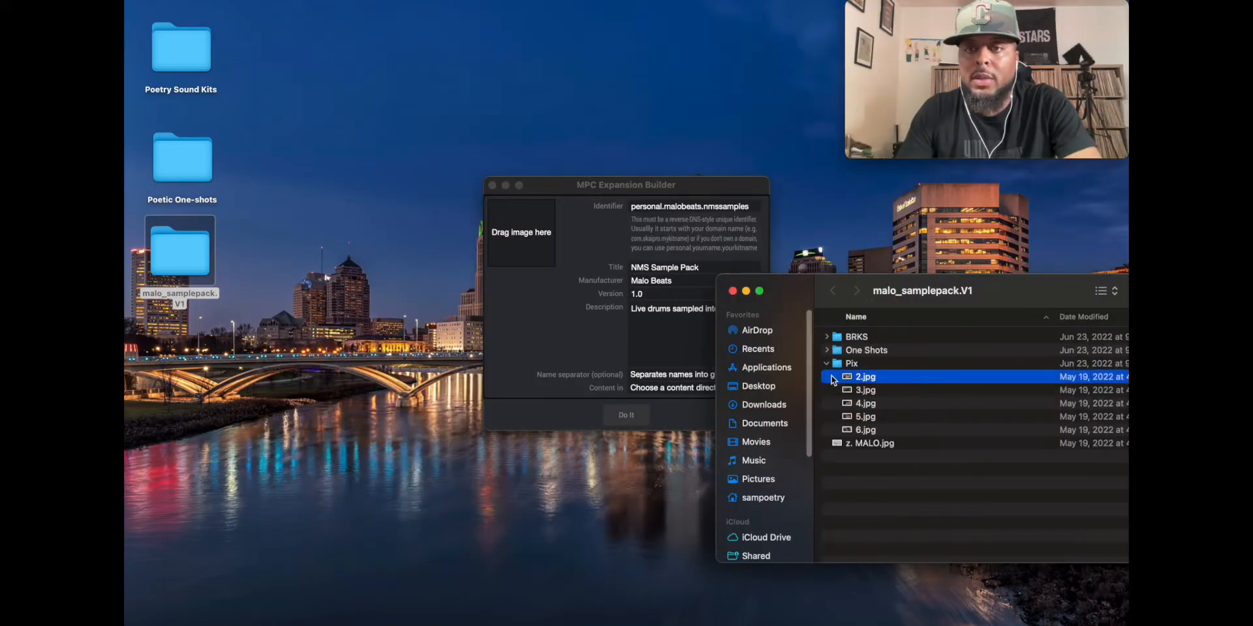
pyautogui.moveTo(865, 376); pyautogui.dragTo(521, 232)
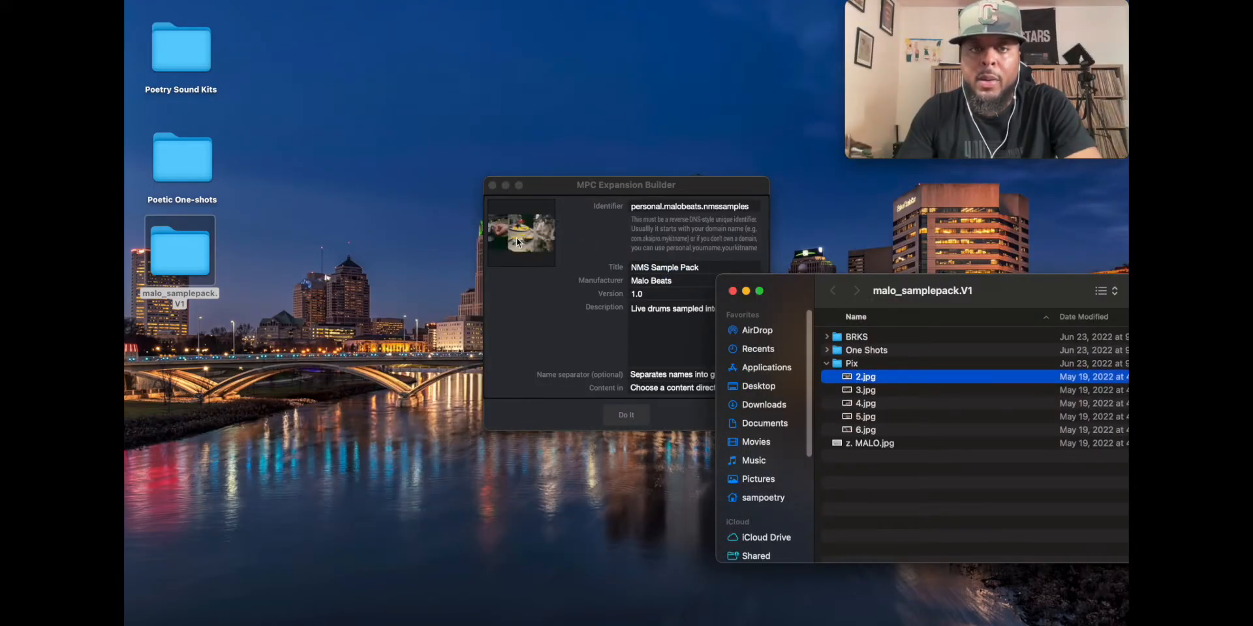
pyautogui.click(866, 390)
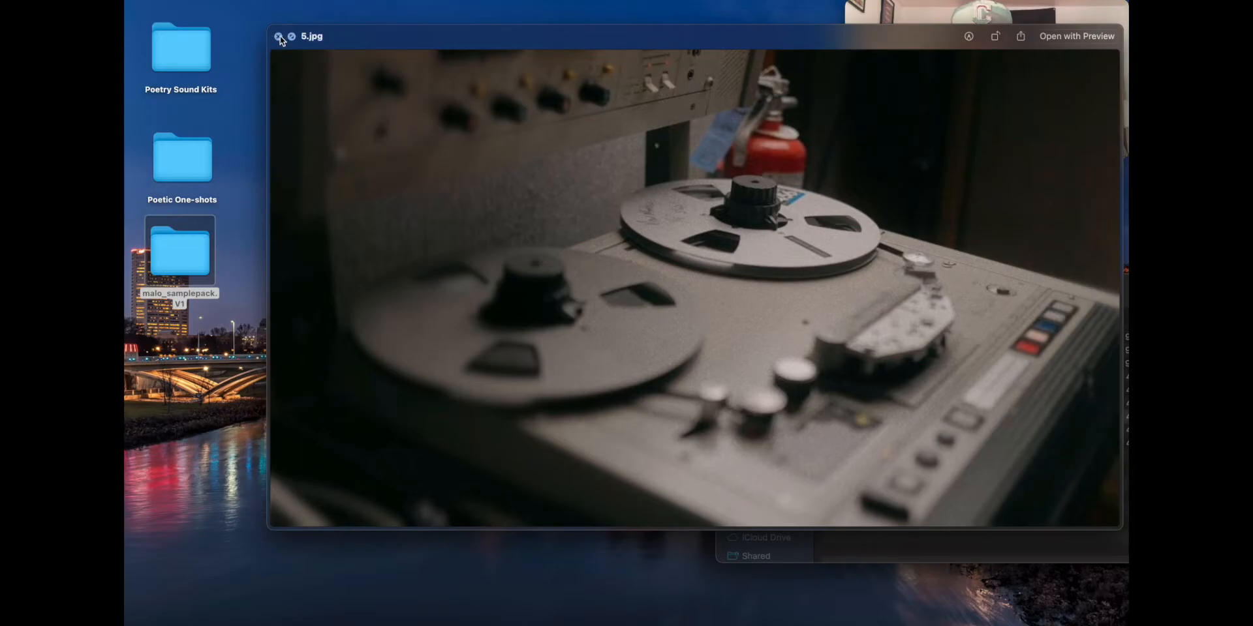
pyautogui.click(279, 37)
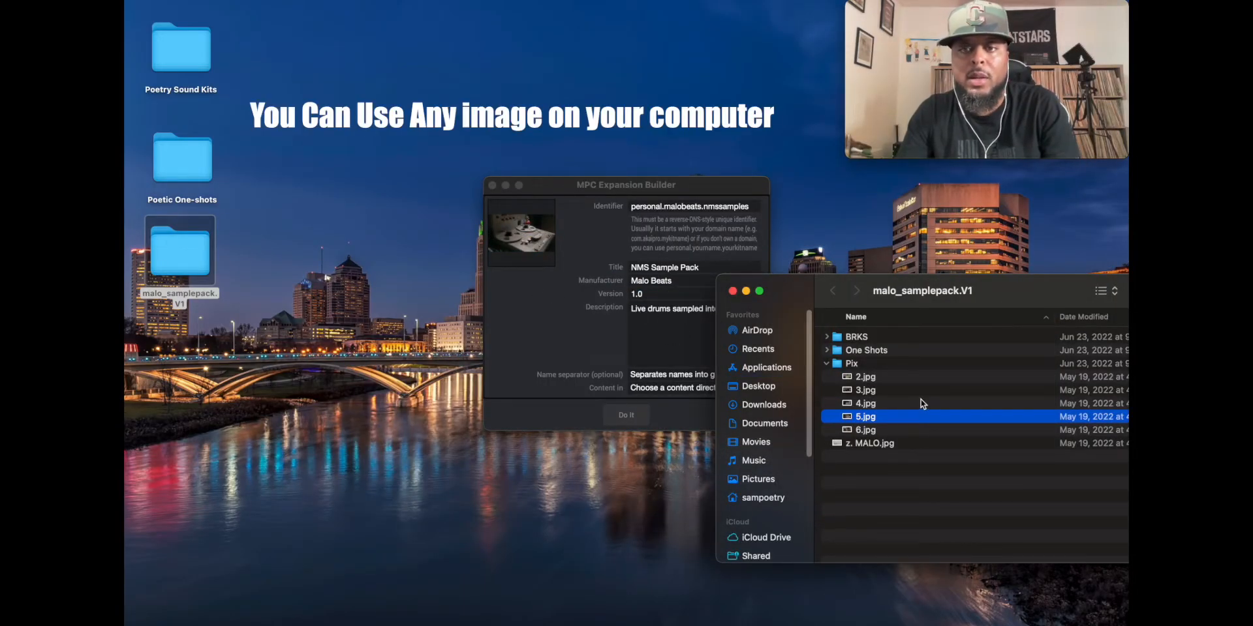
pyautogui.click(865, 376)
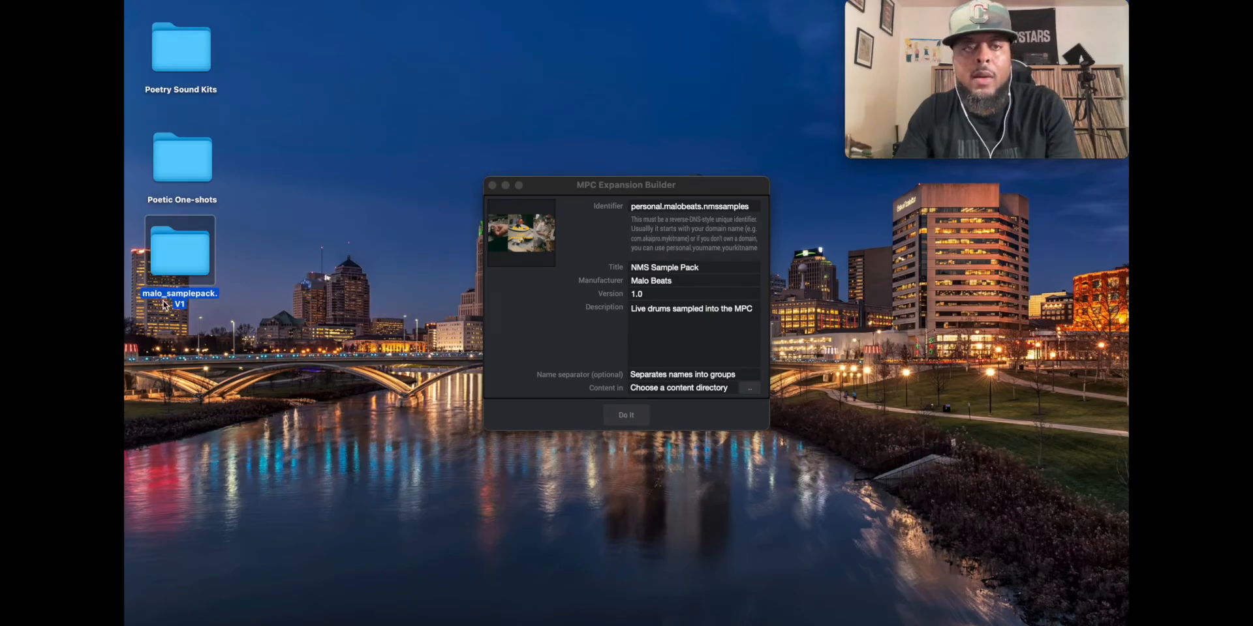
pyautogui.moveTo(384, 276)
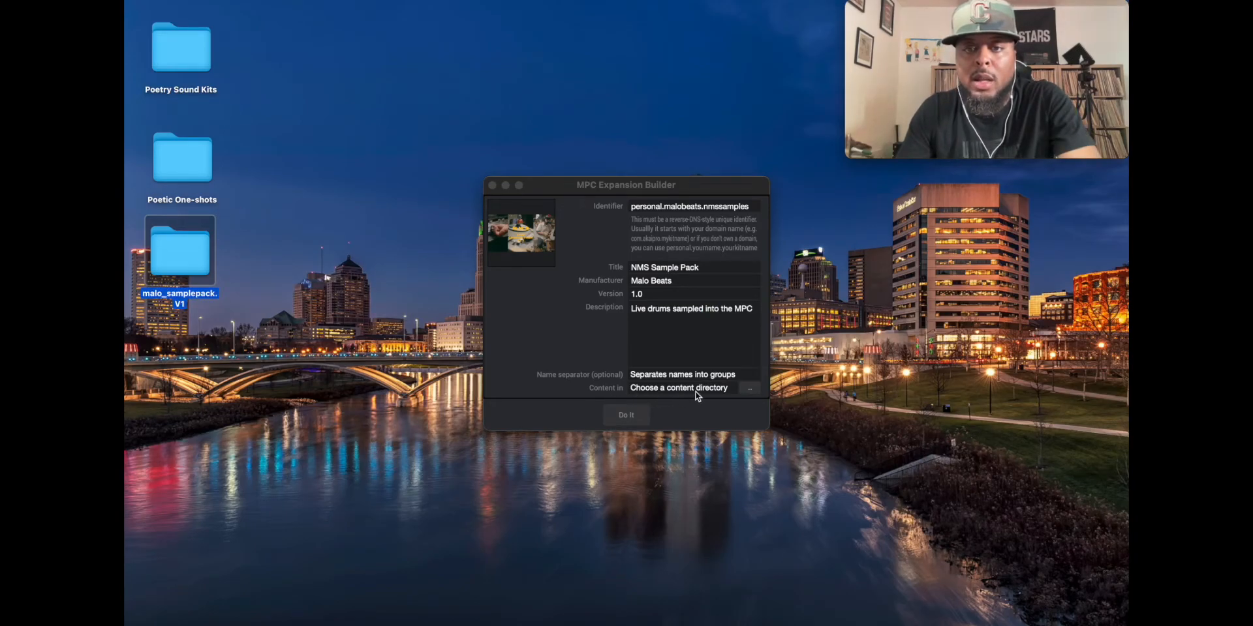
pyautogui.moveTo(647, 279)
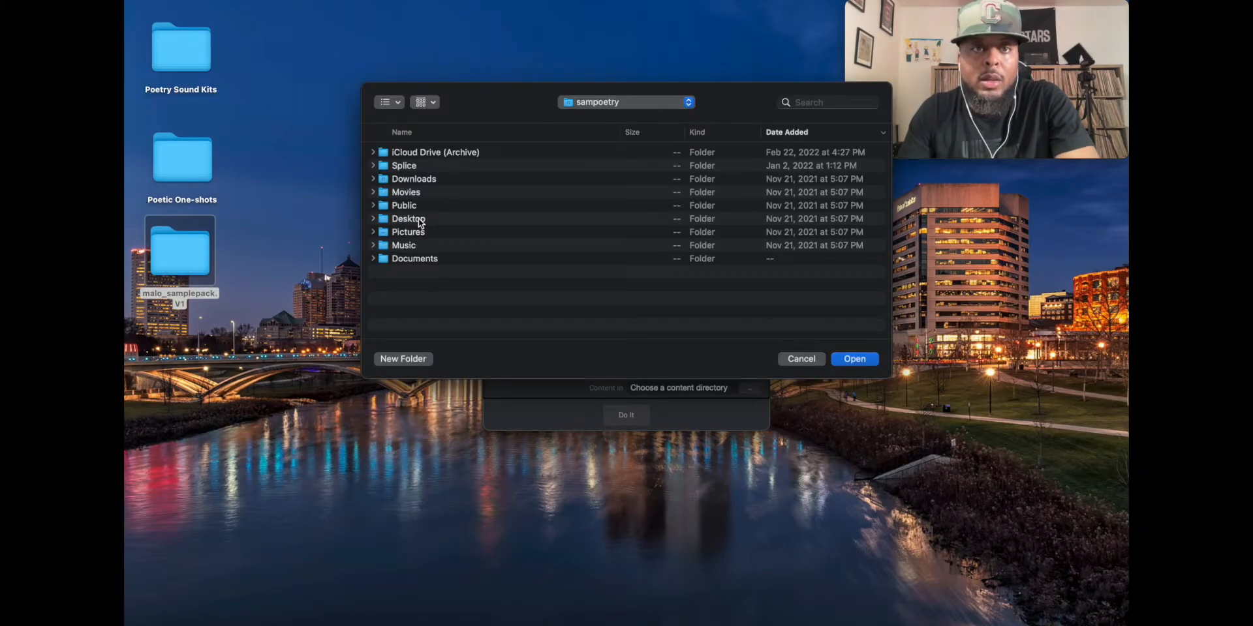
# Step: Choose the Desktop malo_samplepack.V1 folder as the expansion's content directory
pyautogui.doubleClick(408, 218)
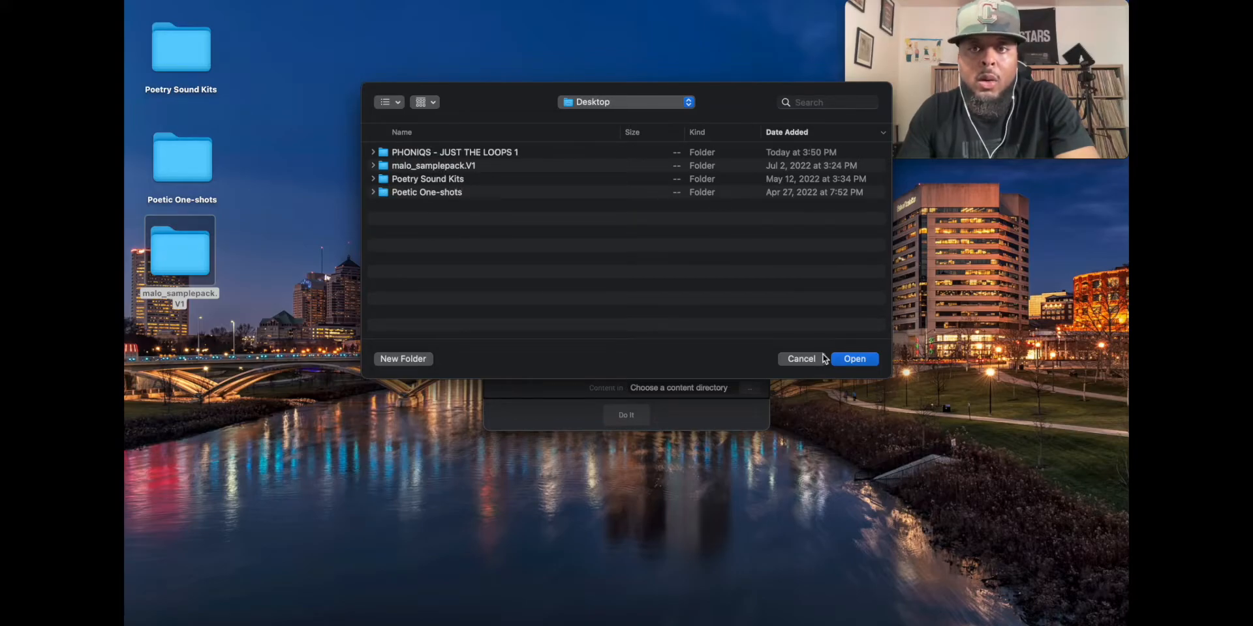
pyautogui.click(854, 359)
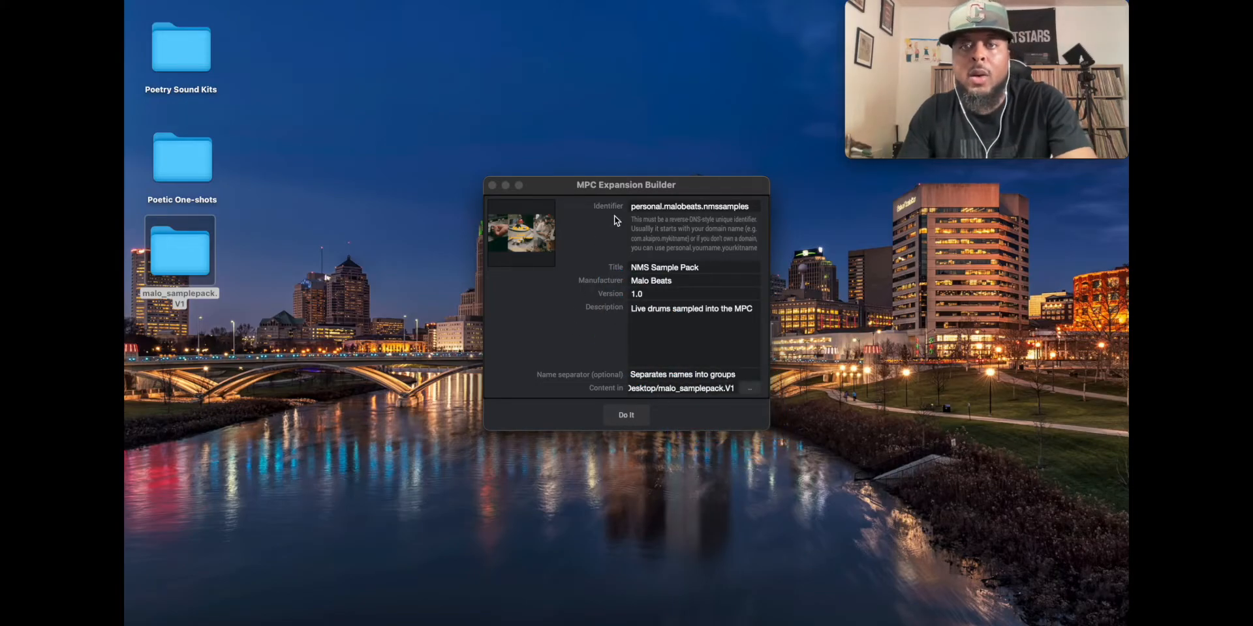
pyautogui.moveTo(679, 215)
pyautogui.write('for')
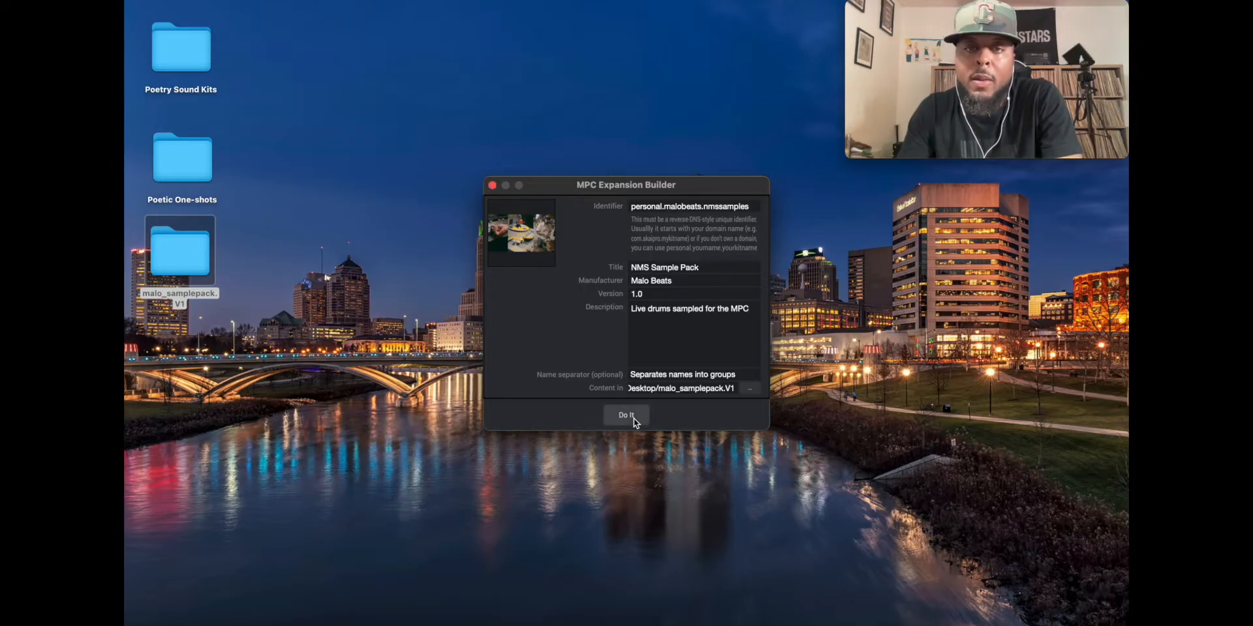
# Step: Build the expansion, naming the file NMS Sample Pack with Desktop as location
pyautogui.click(626, 415)
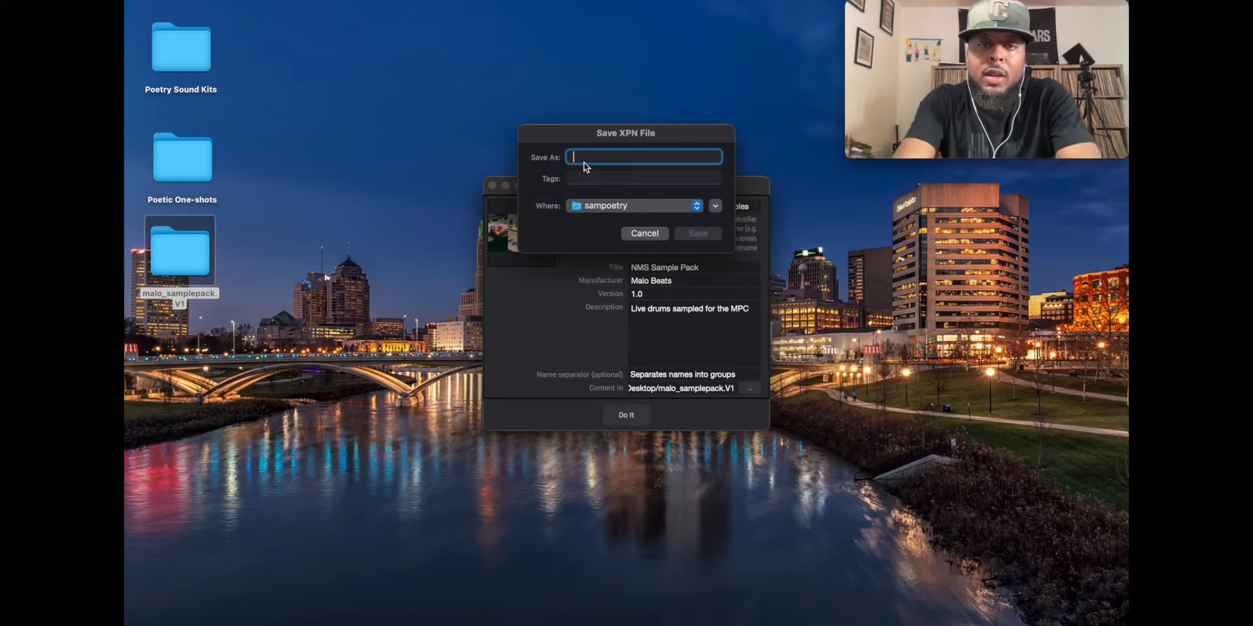
pyautogui.write('M')
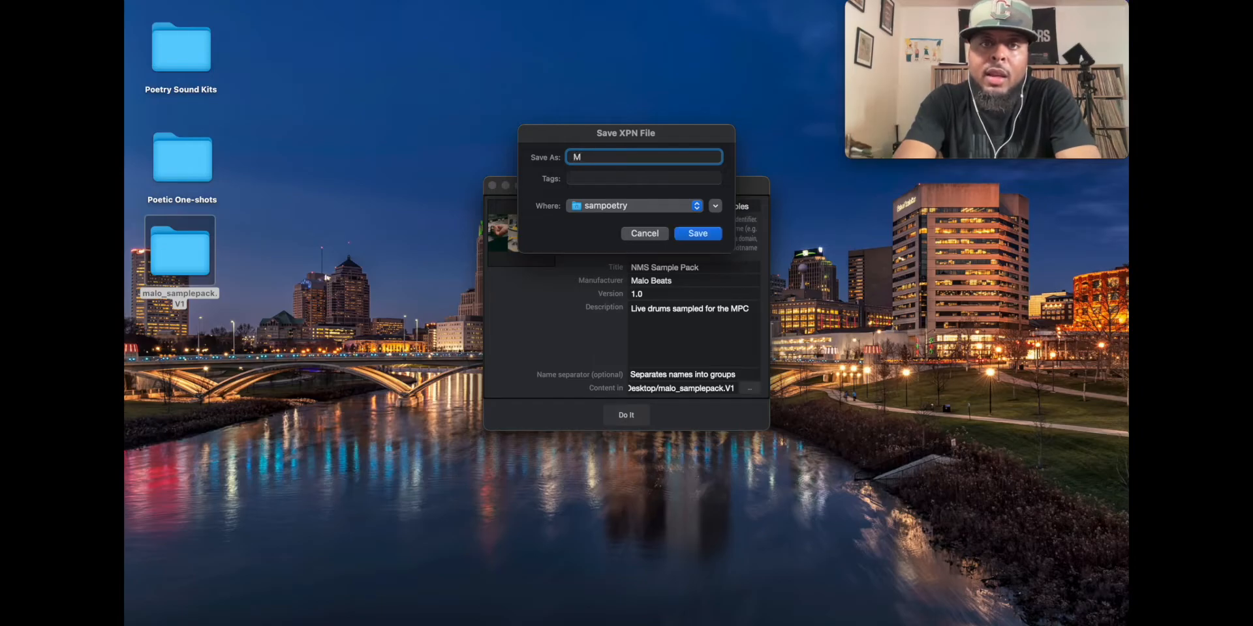
pyautogui.write('NMS Sample P')
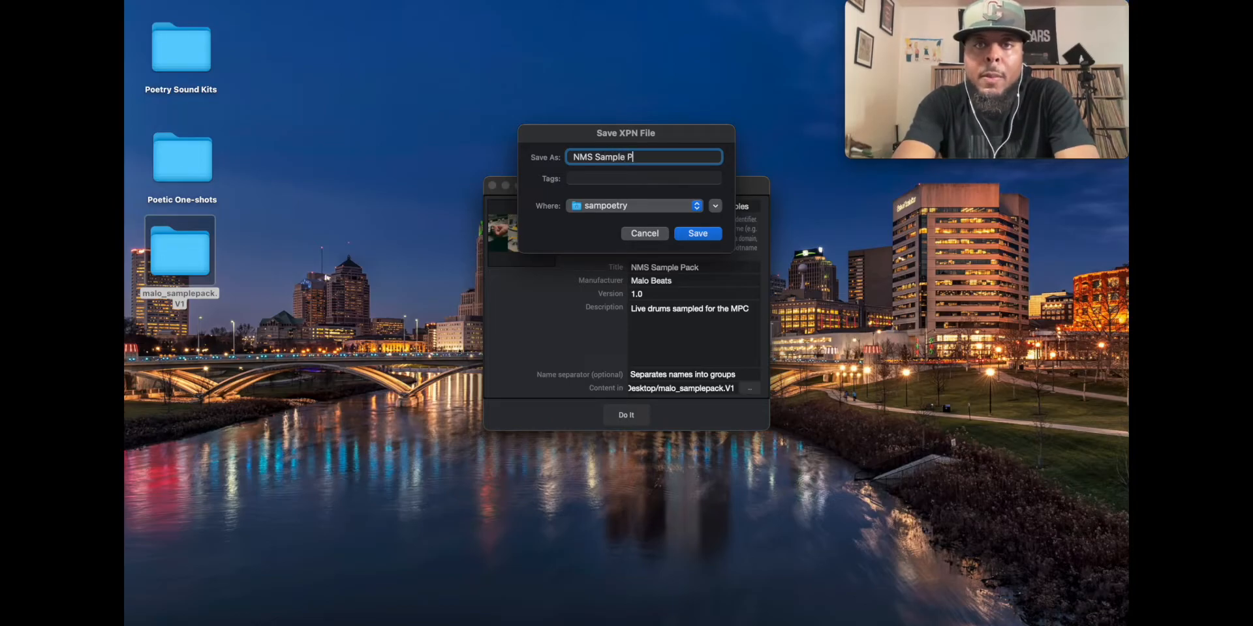
pyautogui.write('ack')
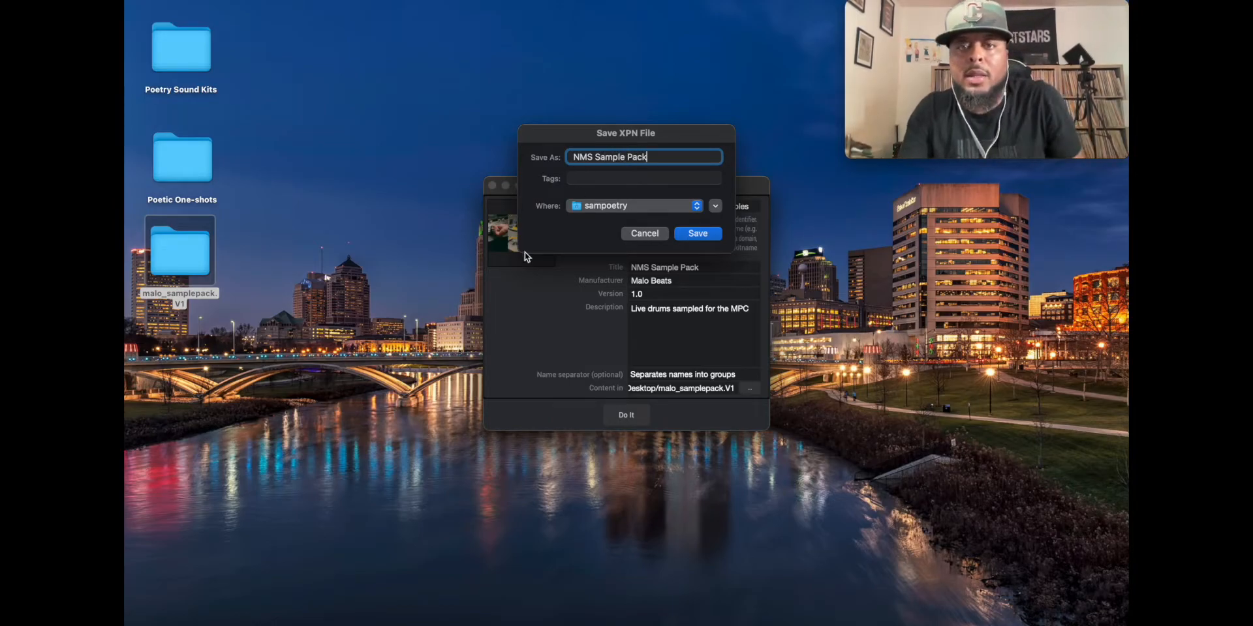
pyautogui.click(635, 205)
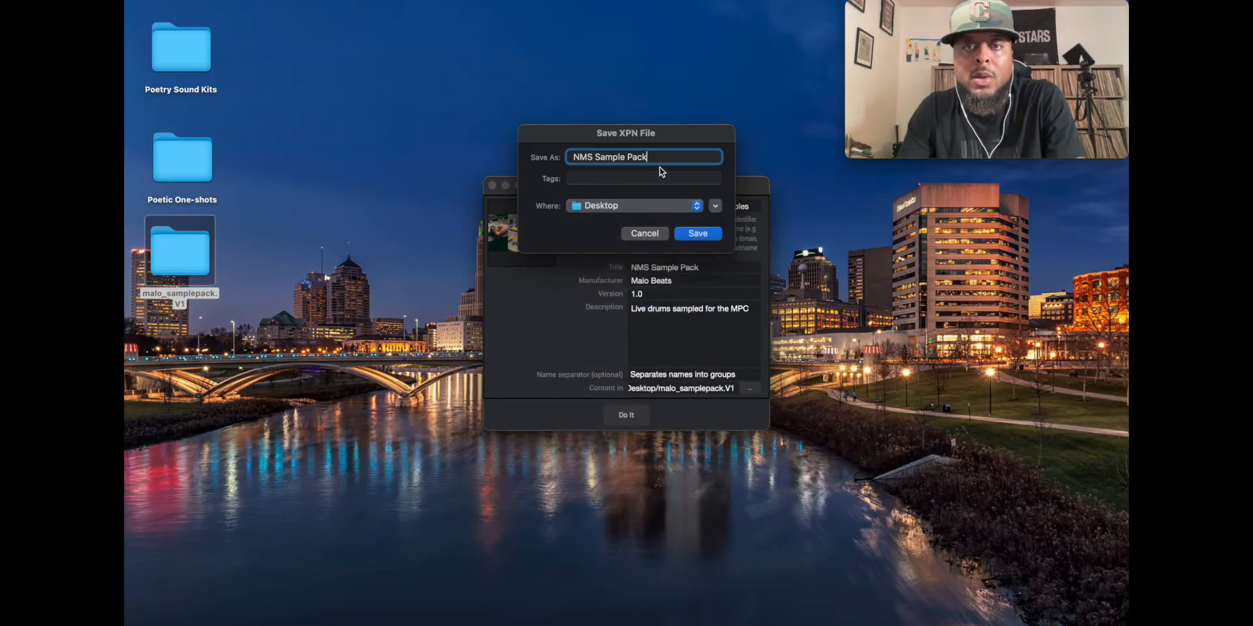
pyautogui.moveTo(697, 234)
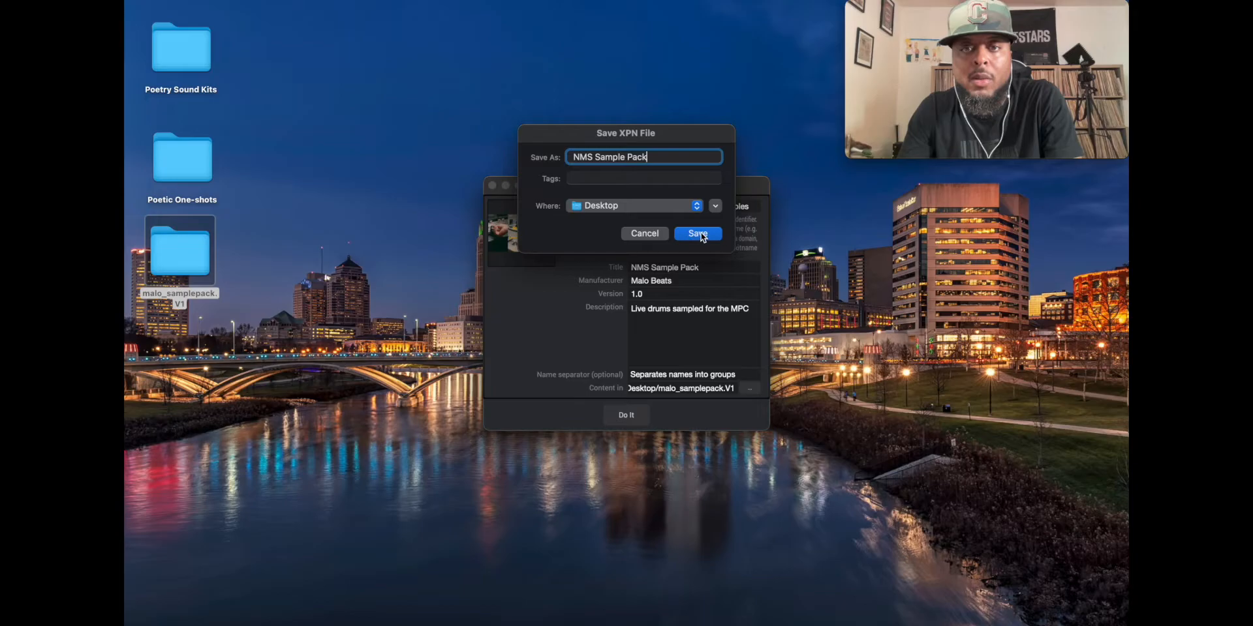
# Step: Save NMS Sample Pack.xpn and acknowledge the XPN created confirmation
pyautogui.click(697, 233)
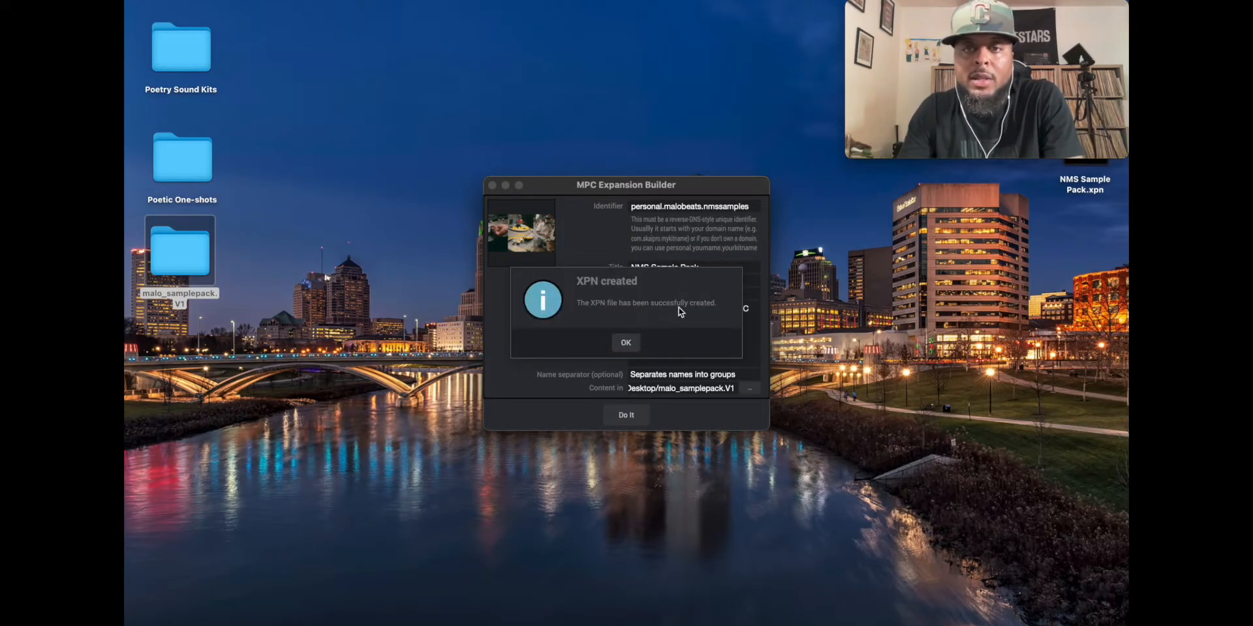
pyautogui.click(625, 342)
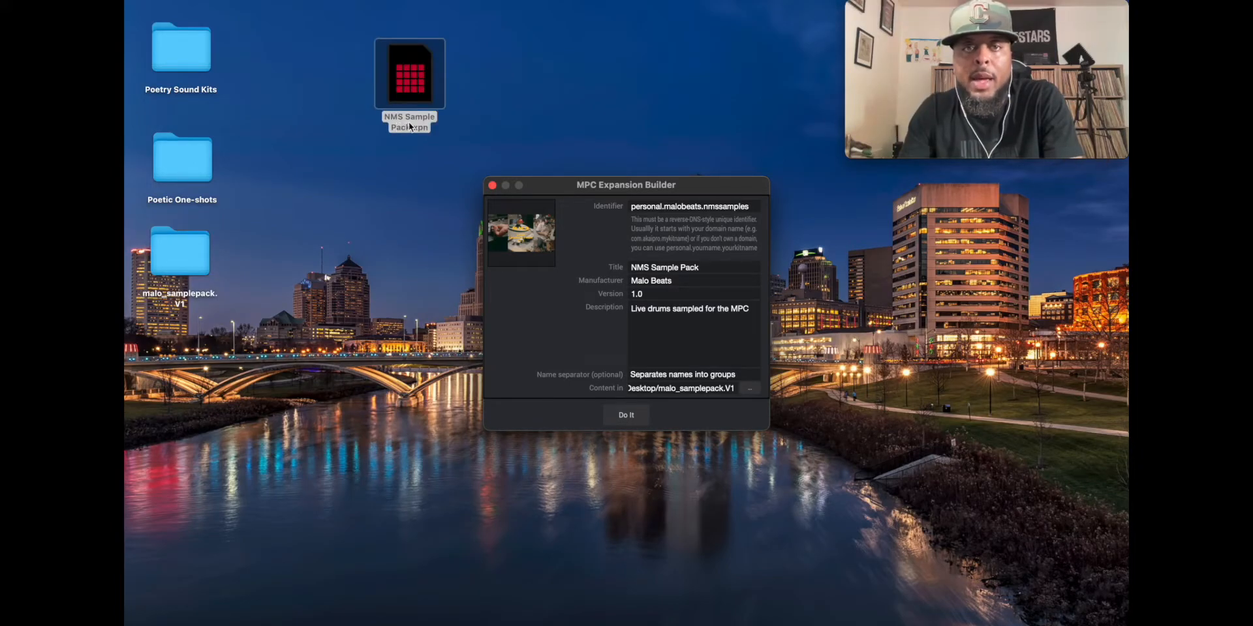
pyautogui.moveTo(591, 79)
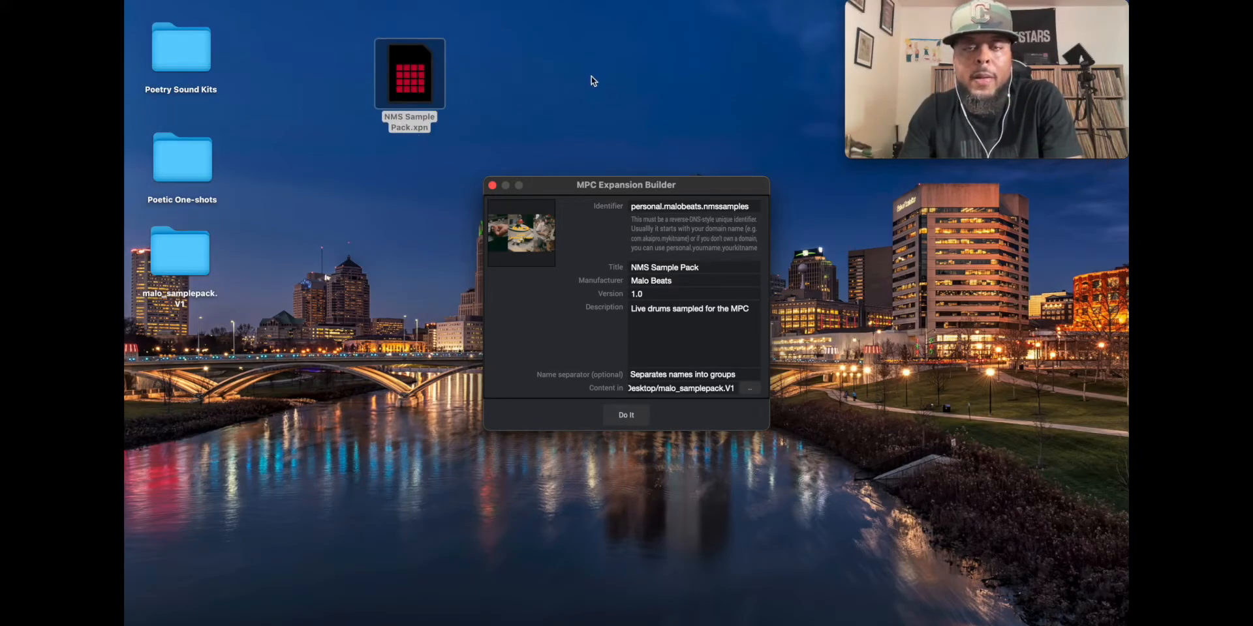
pyautogui.click(625, 415)
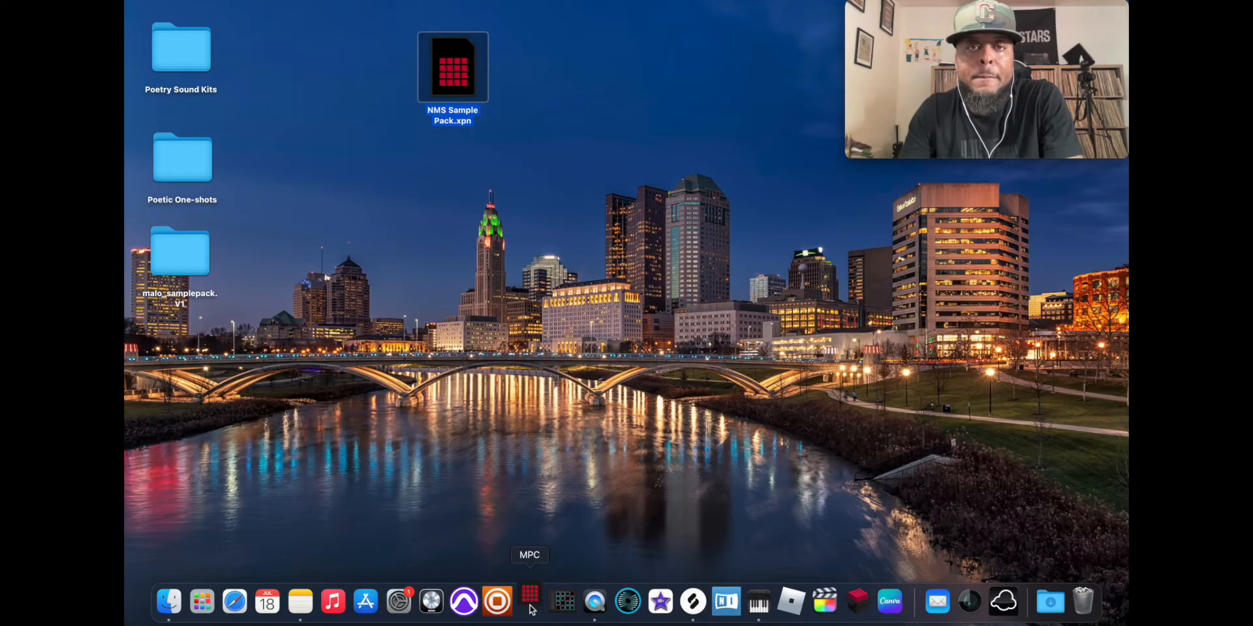
# Step: Launch MPC and select NMS Sample Pack in the expansion browser to show its cover art
pyautogui.click(529, 600)
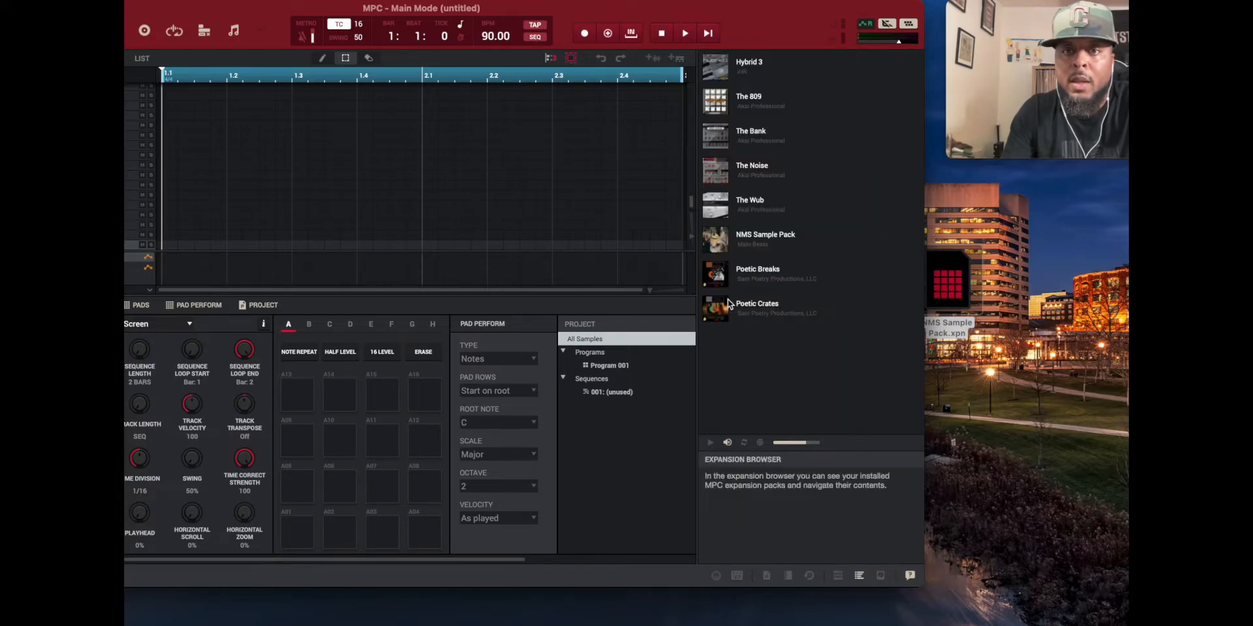
pyautogui.click(765, 239)
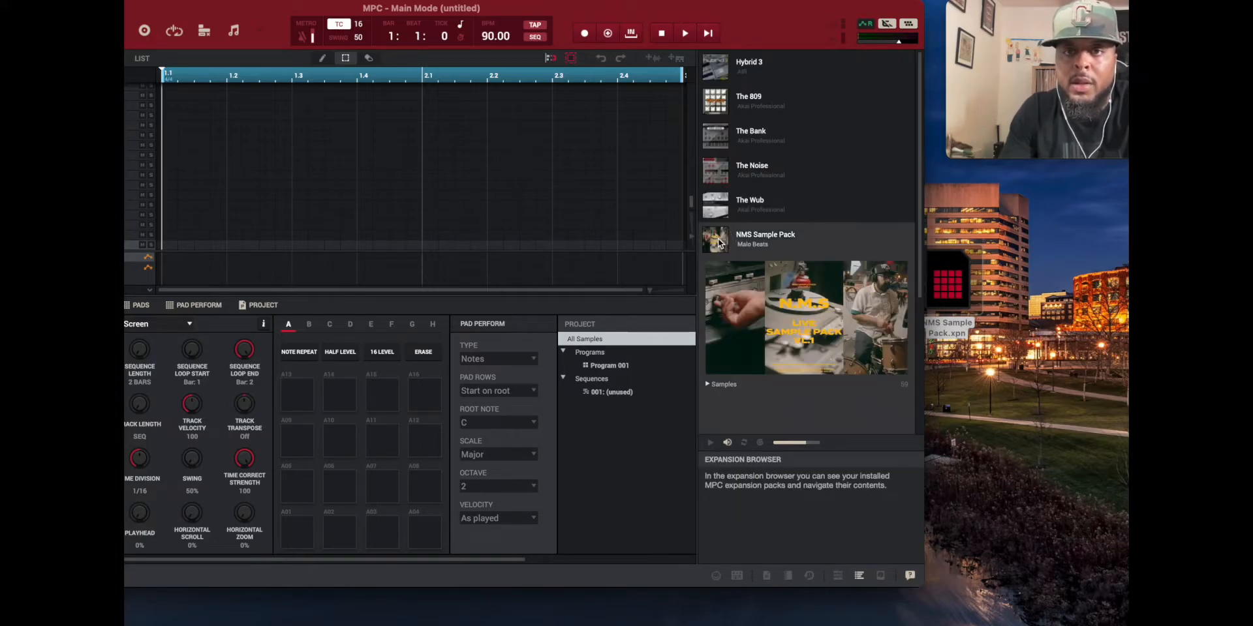
# Step: Scroll the expansion browser and pull down the Tools menu
pyautogui.scroll(-3)
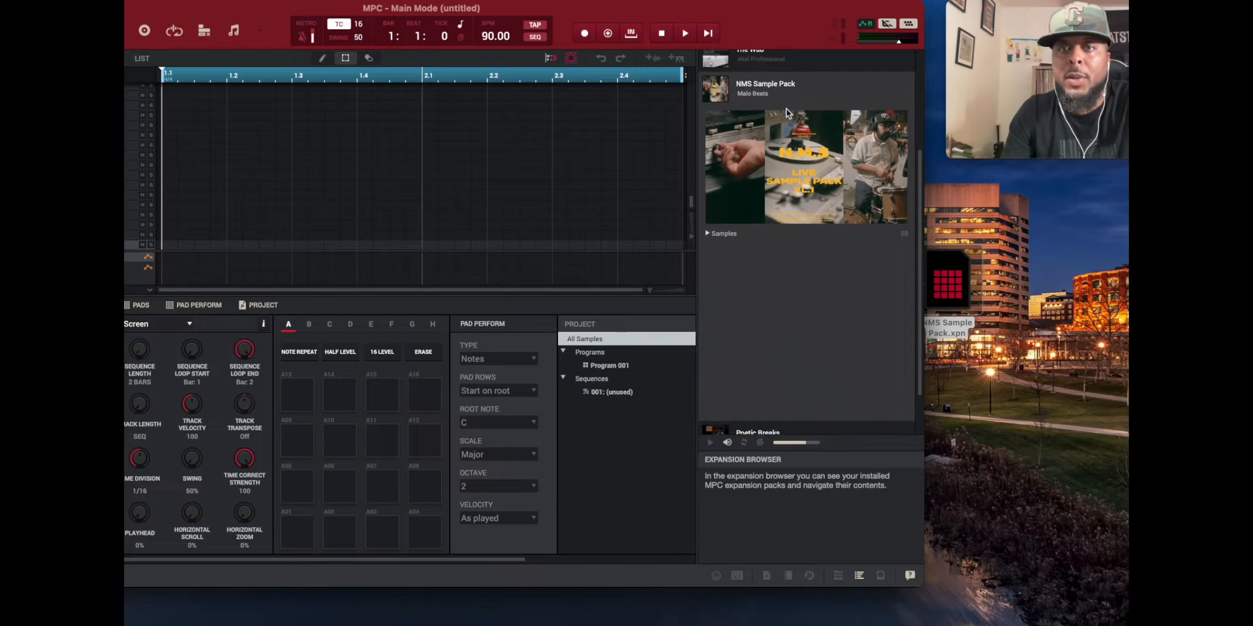
pyautogui.click(707, 234)
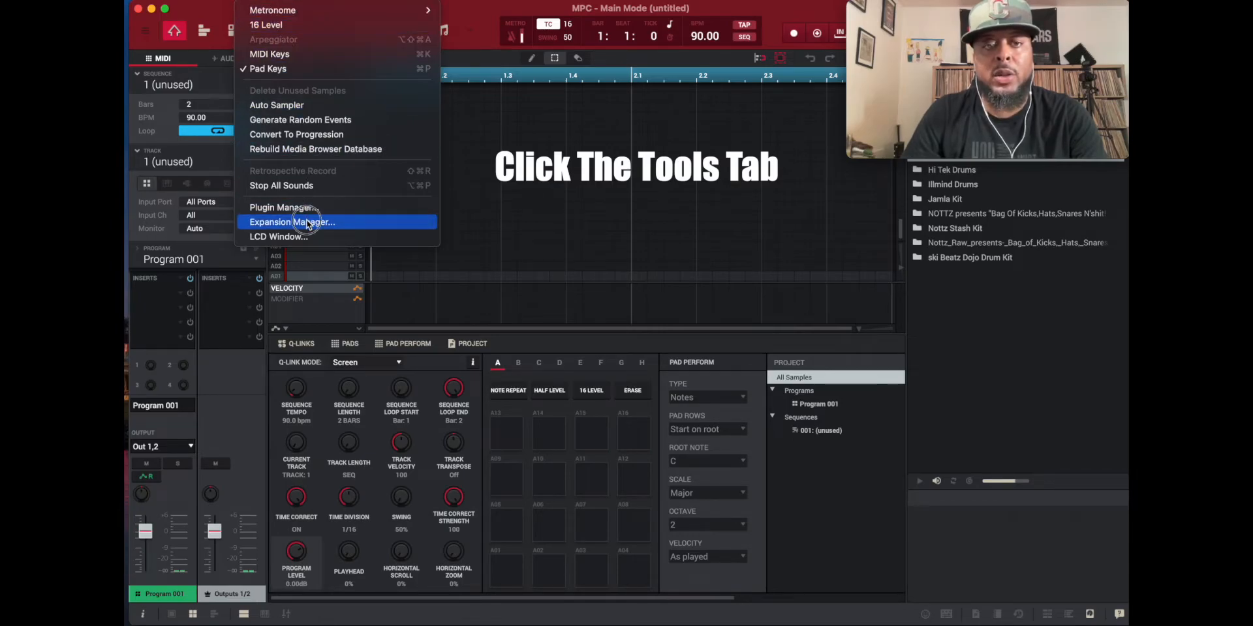
# Step: In Expansion Manager choose the EOS_DIGITAL drive and mark NMS Sample Pack for export
pyautogui.click(293, 222)
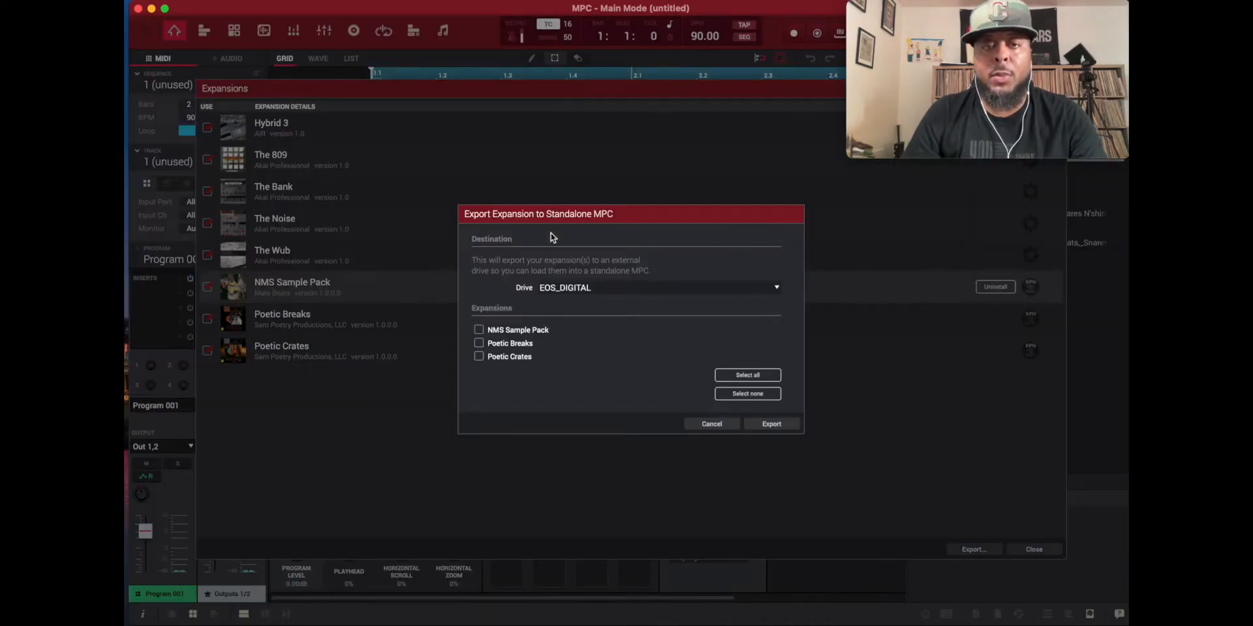
pyautogui.moveTo(624, 228)
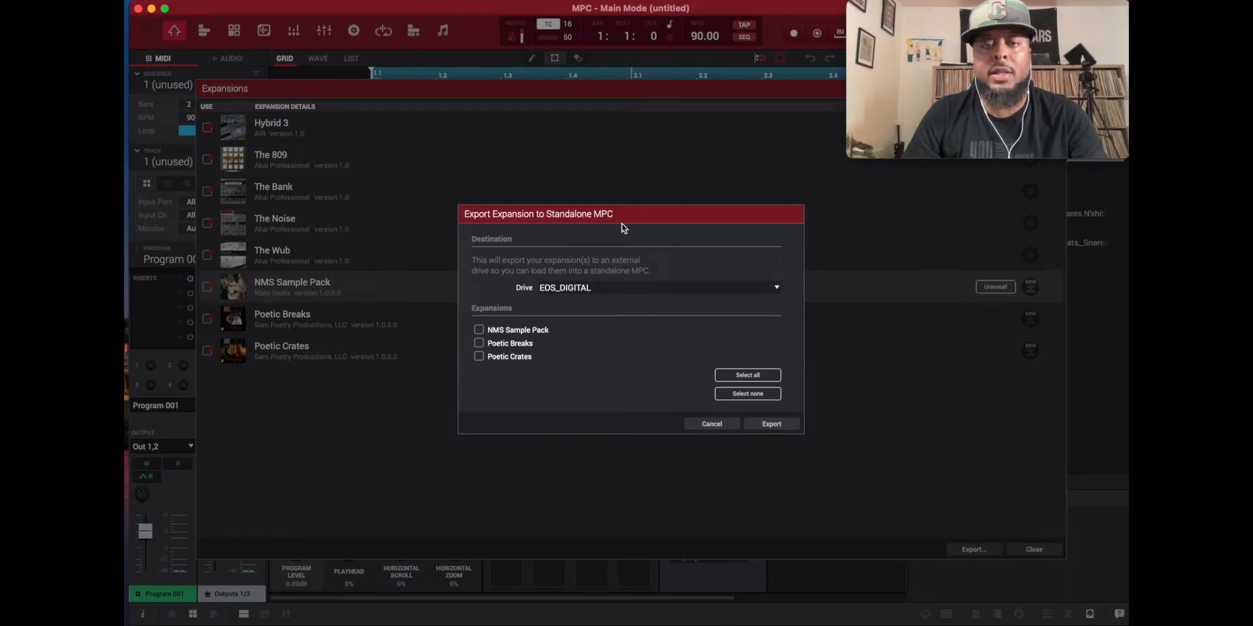
pyautogui.moveTo(498, 267)
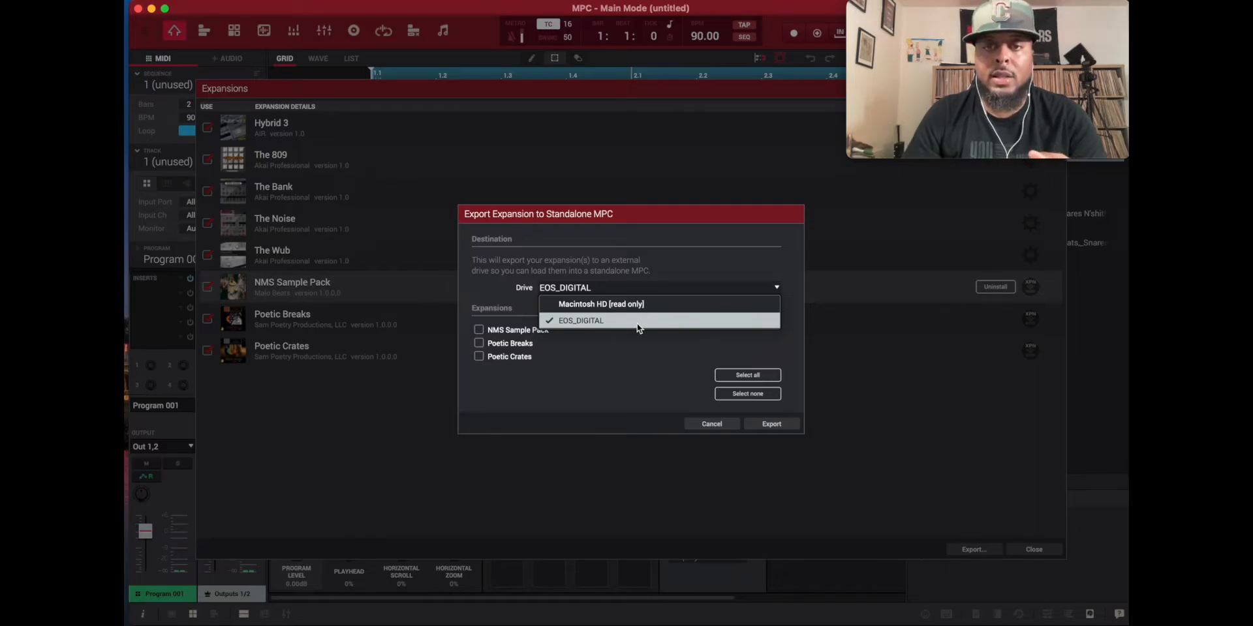
pyautogui.click(581, 321)
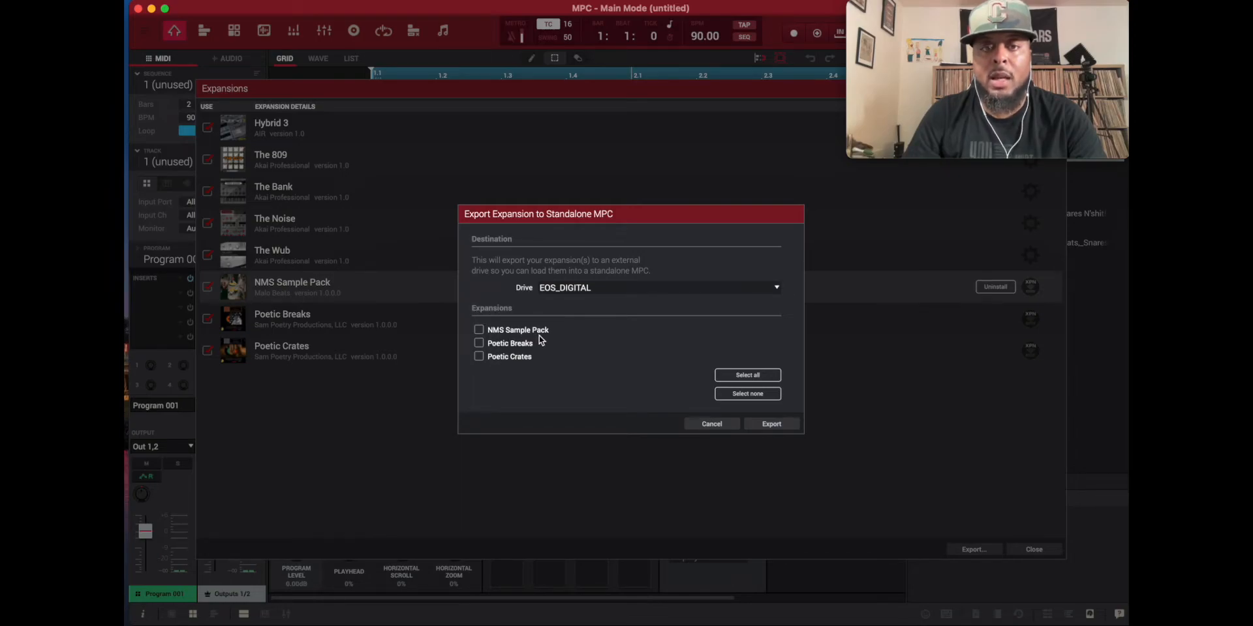
pyautogui.click(479, 328)
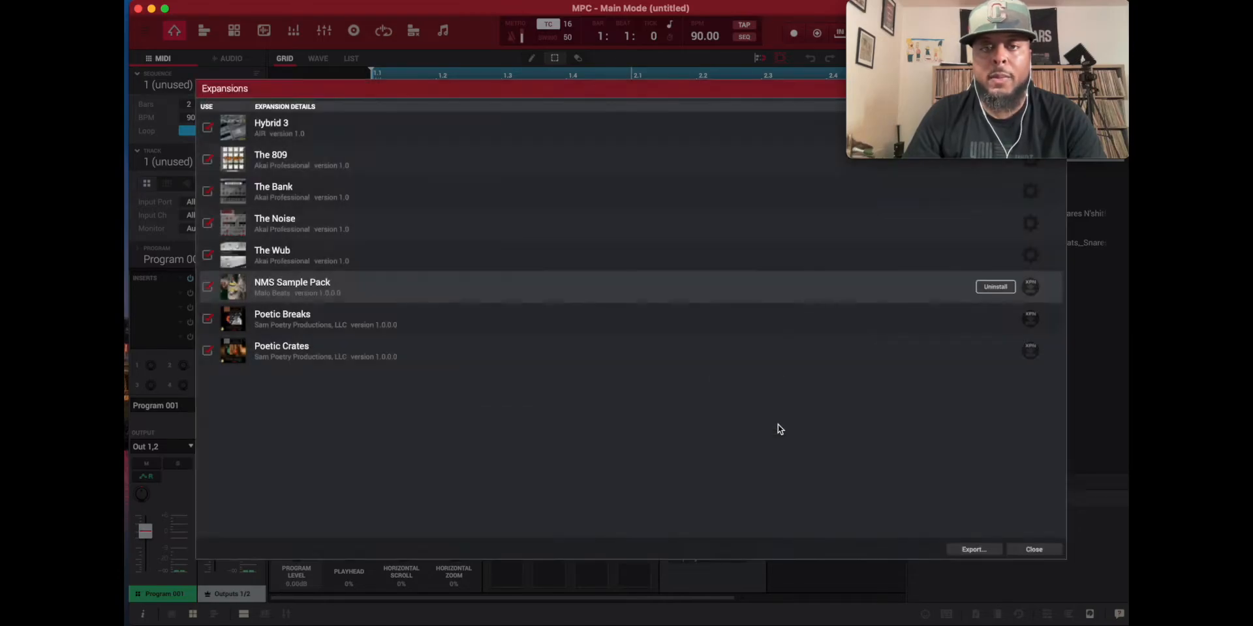
# Step: Export the expansion to the card, acknowledge success and hide MPC
pyautogui.click(973, 550)
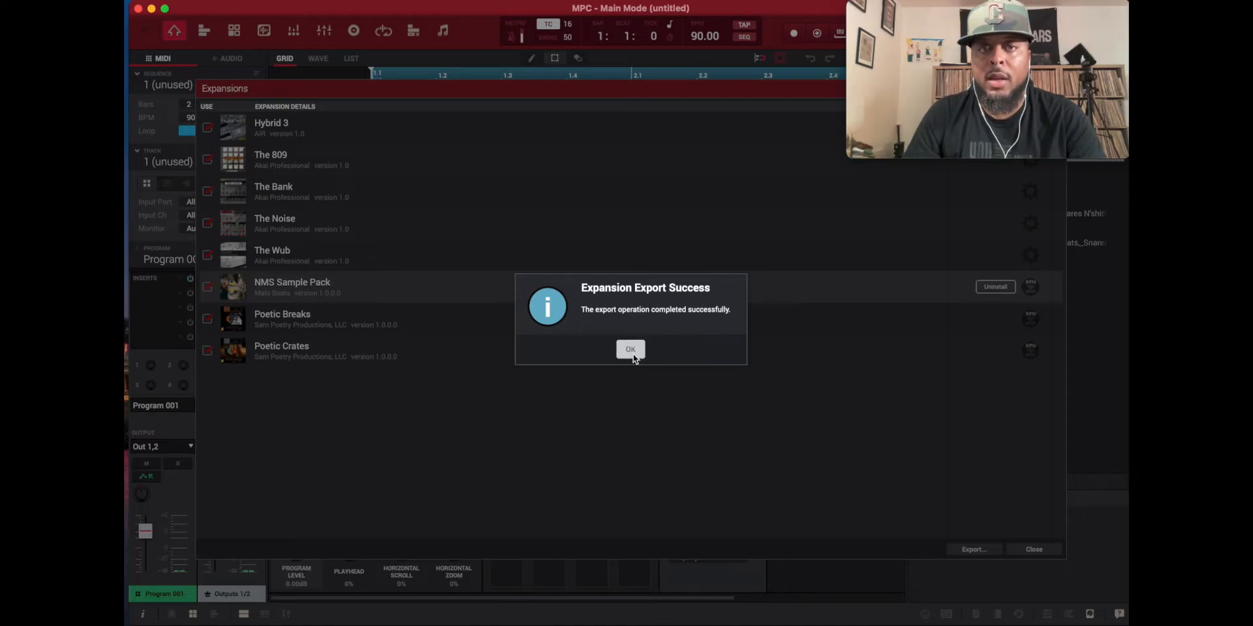
pyautogui.click(629, 350)
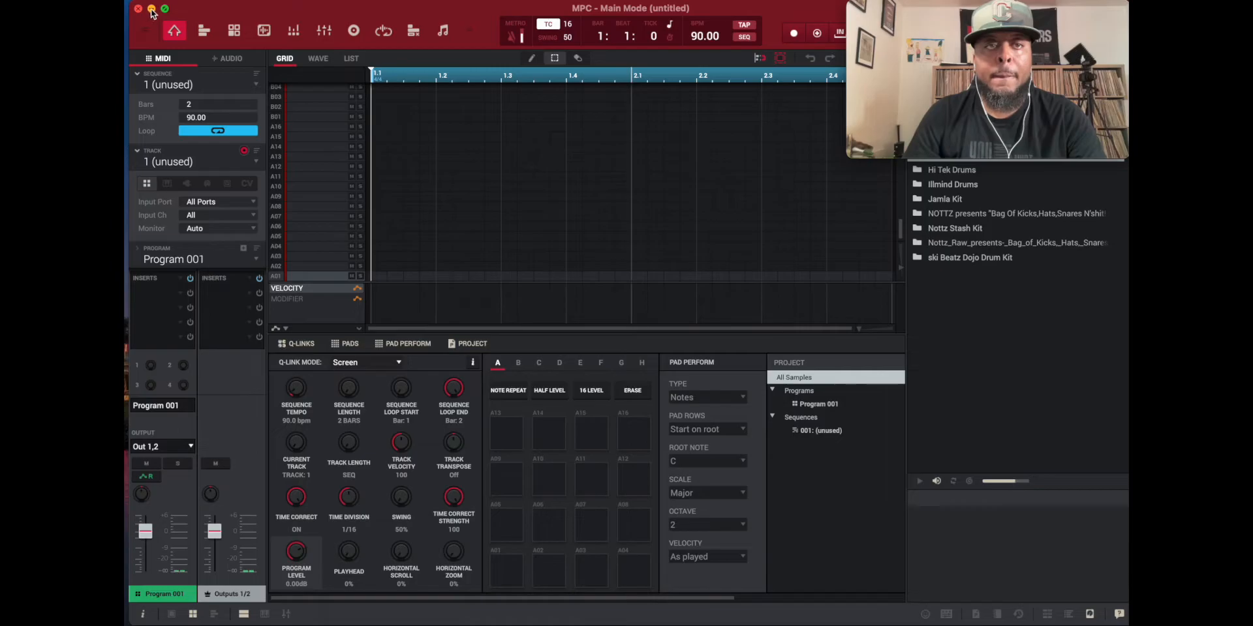
pyautogui.click(148, 9)
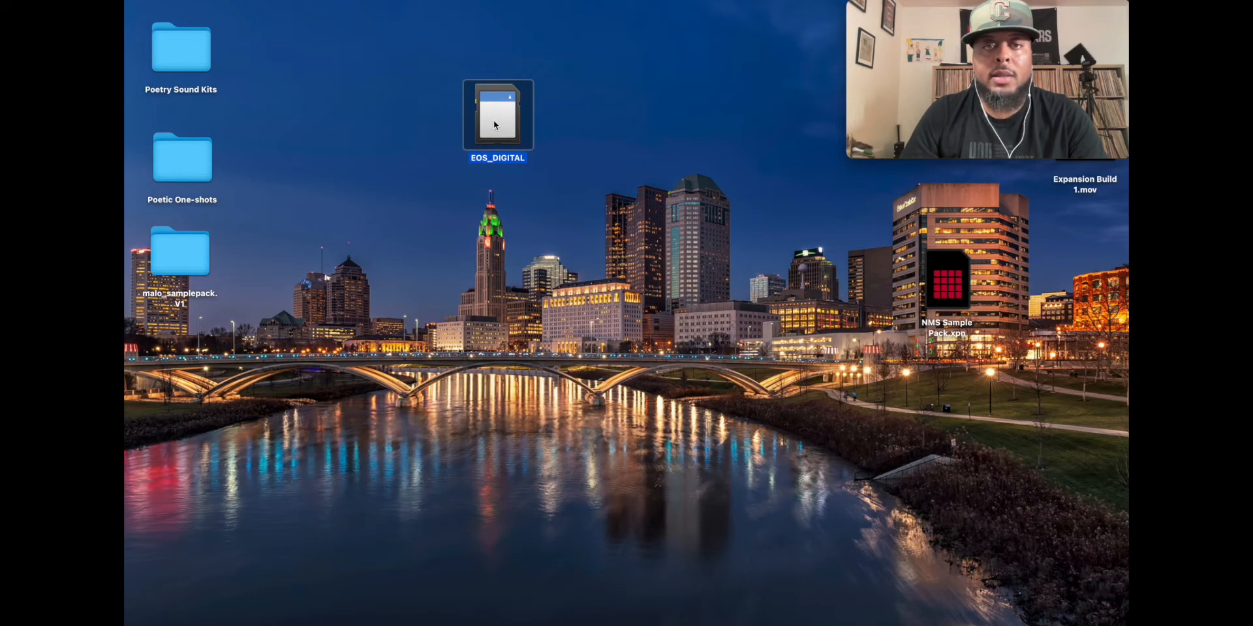
# Step: Reveal NMS Sample Pack inside the Expansions folder on the EOS_DIGITAL card
pyautogui.doubleClick(498, 114)
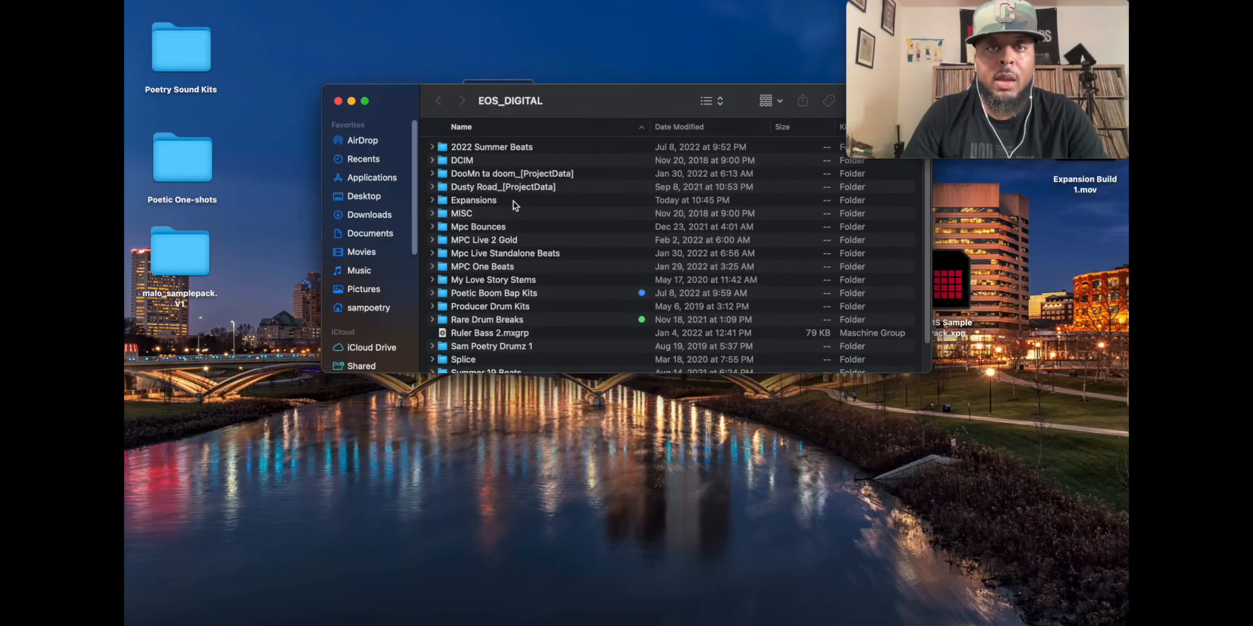
pyautogui.moveTo(445, 206)
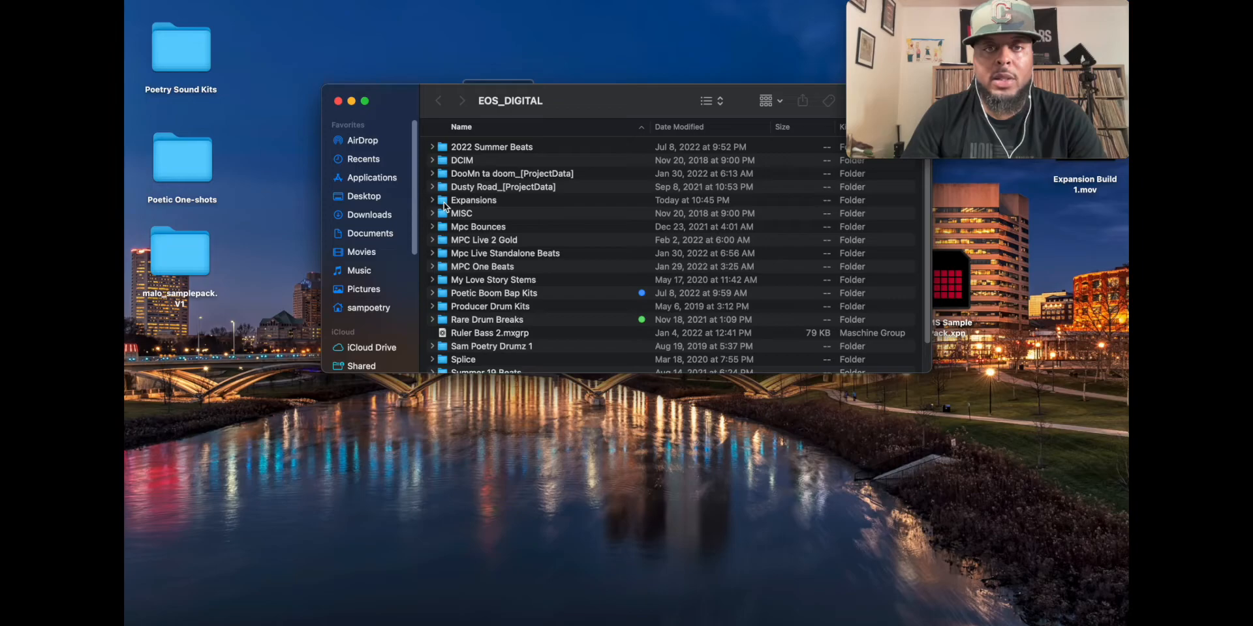
pyautogui.doubleClick(472, 200)
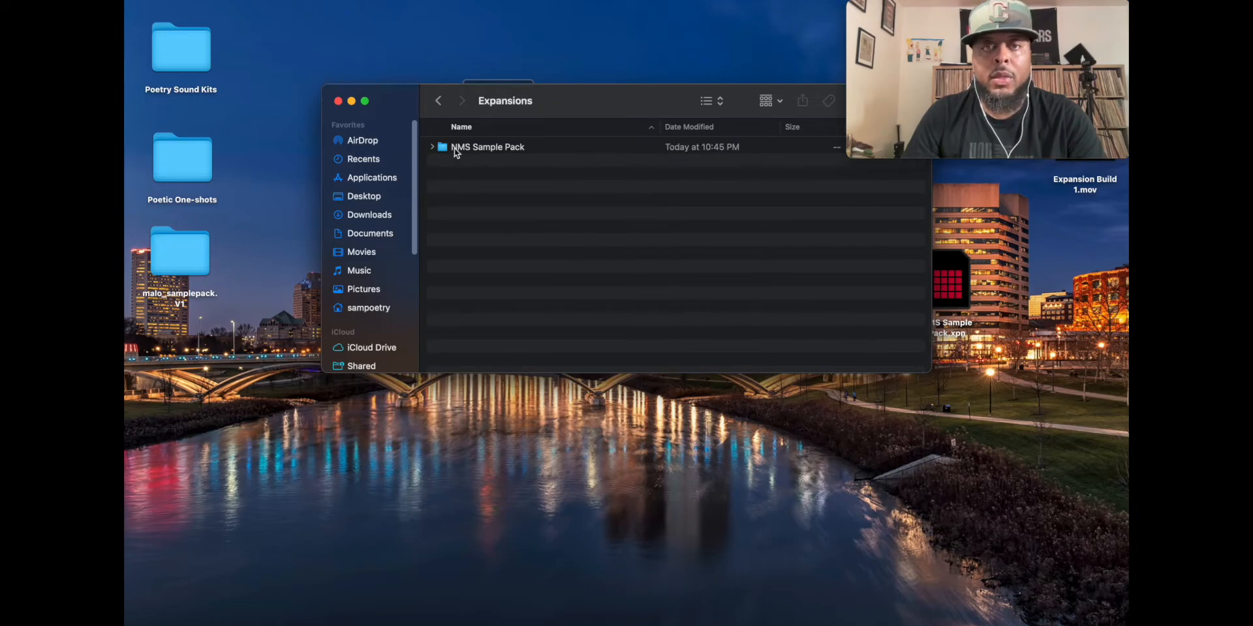
pyautogui.click(432, 148)
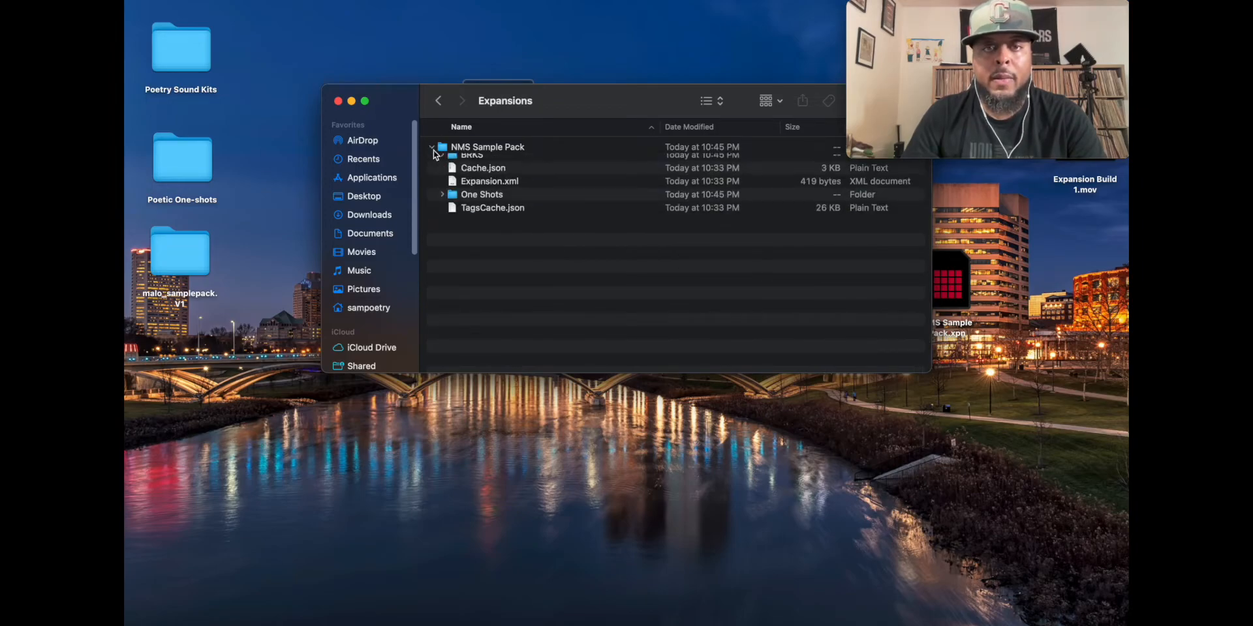
pyautogui.click(432, 147)
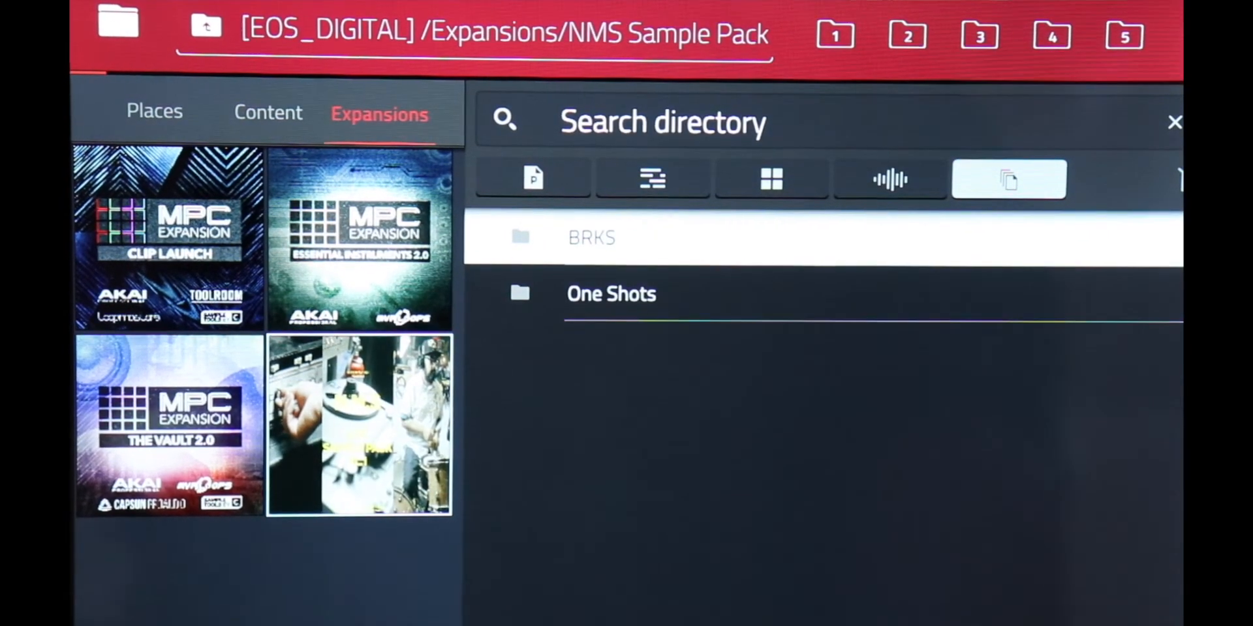
# Step: Browse into the BRKS folder of NMS Sample Pack on the MPC X standalone
pyautogui.doubleClick(591, 237)
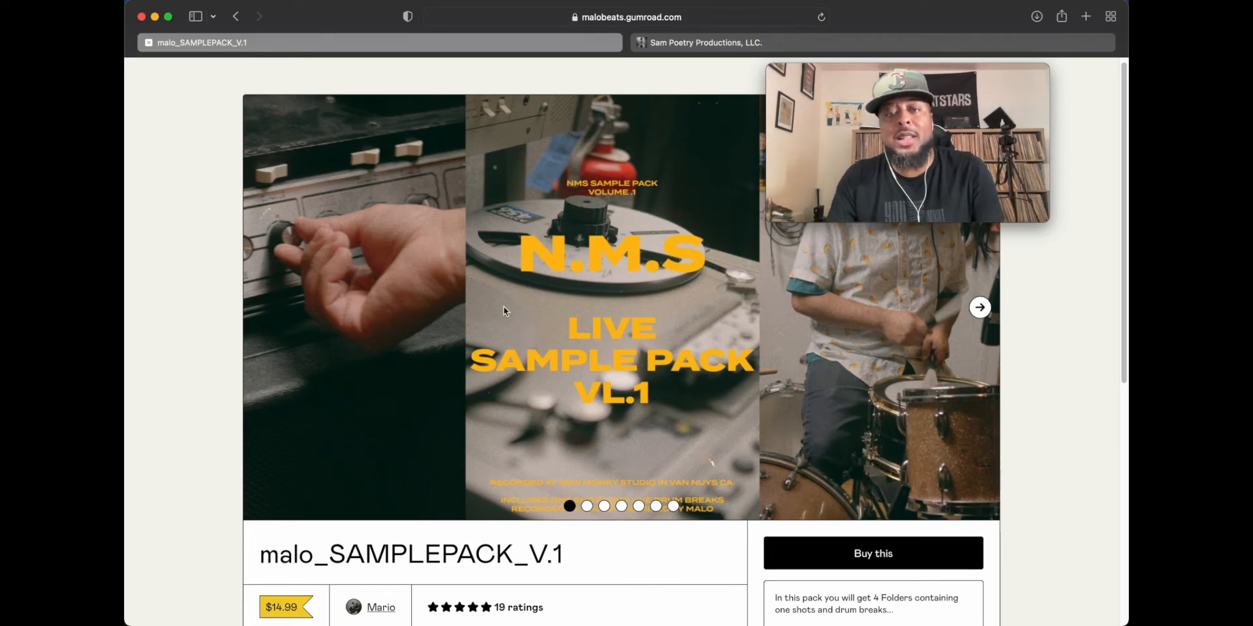
# Step: Scroll through the malo_SAMPLEPACK_V.1 product page and the Sound Kits listing
pyautogui.scroll(-3)
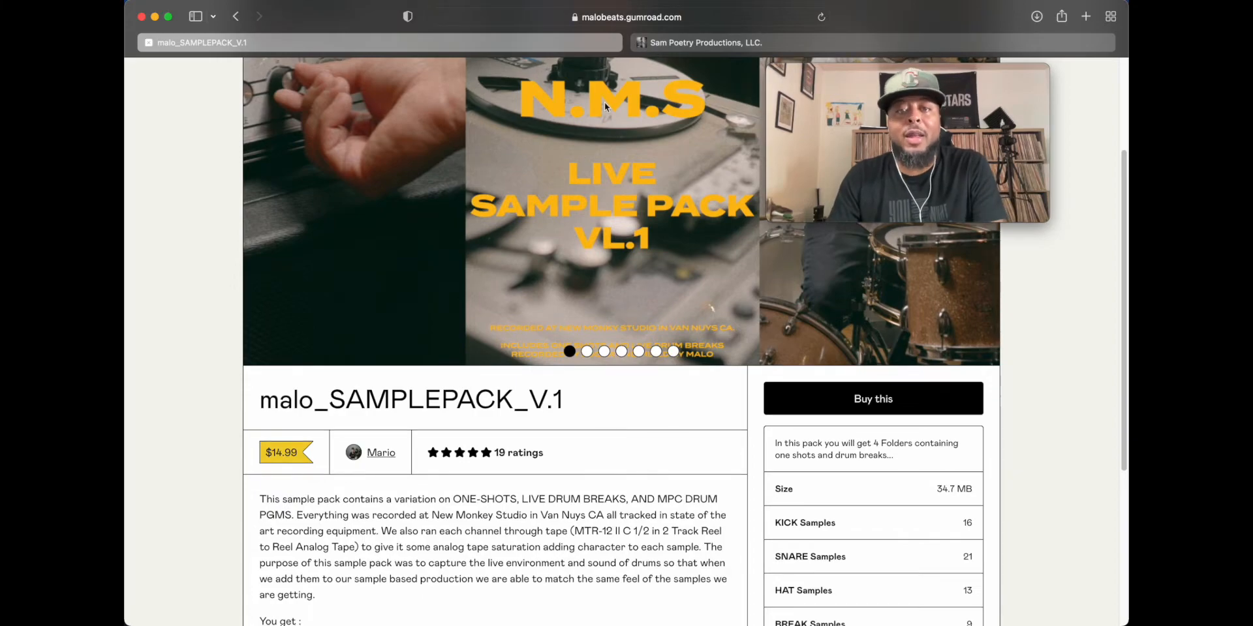
pyautogui.scroll(-3)
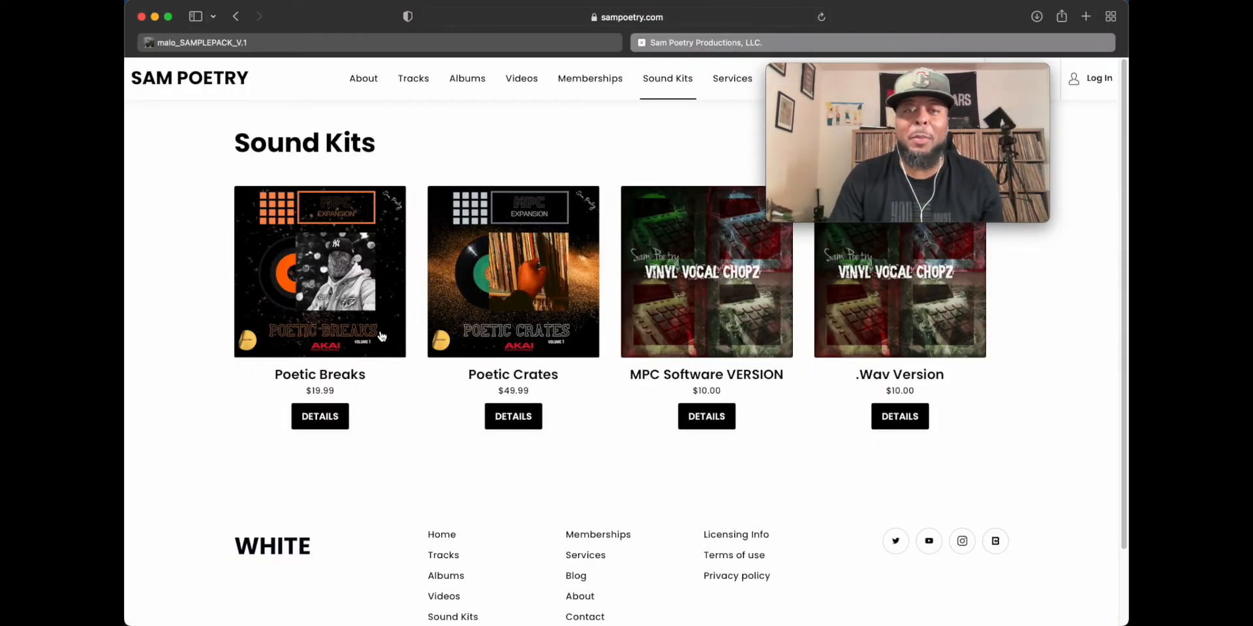
pyautogui.moveTo(982, 318)
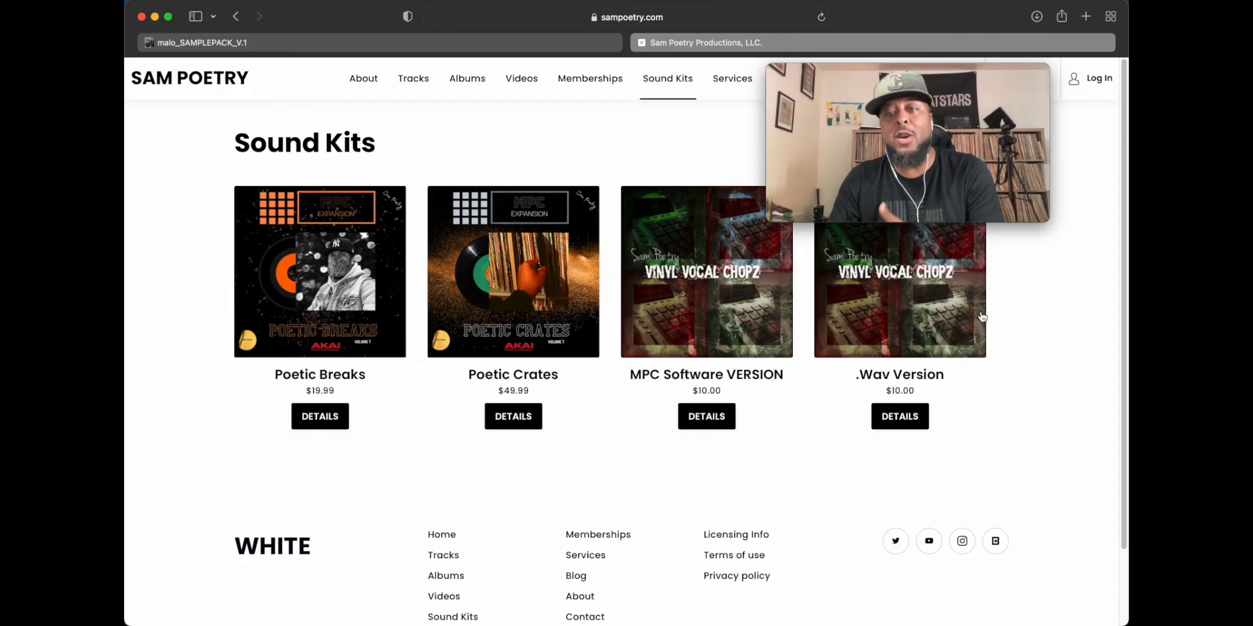
pyautogui.scroll(-3)
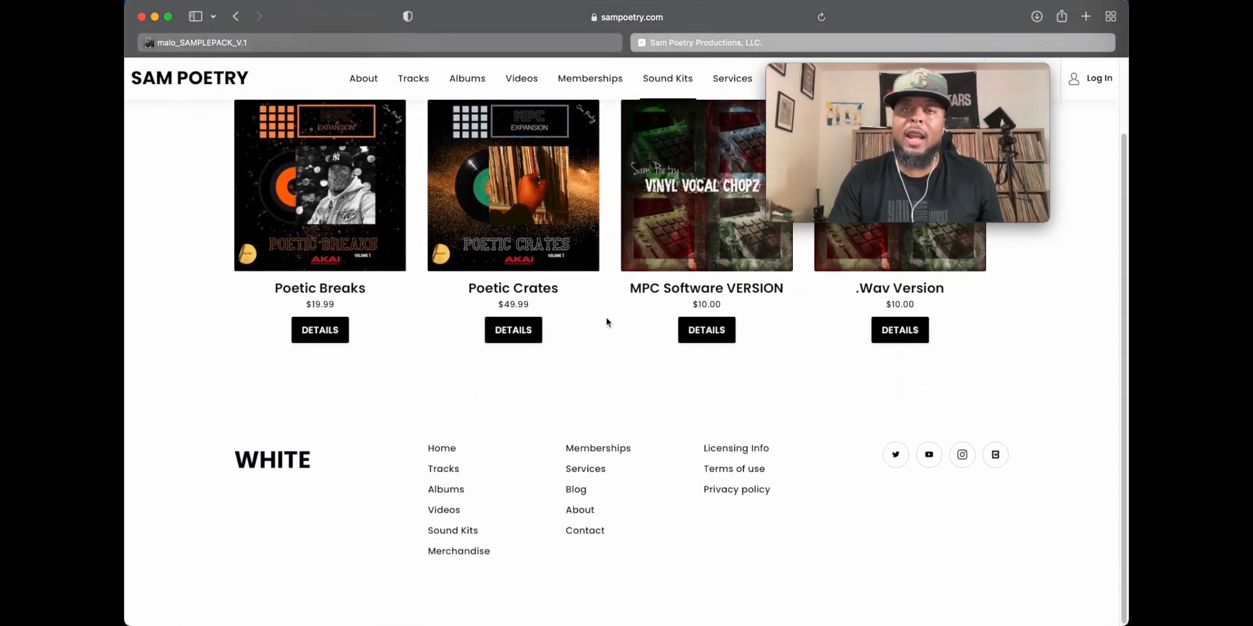